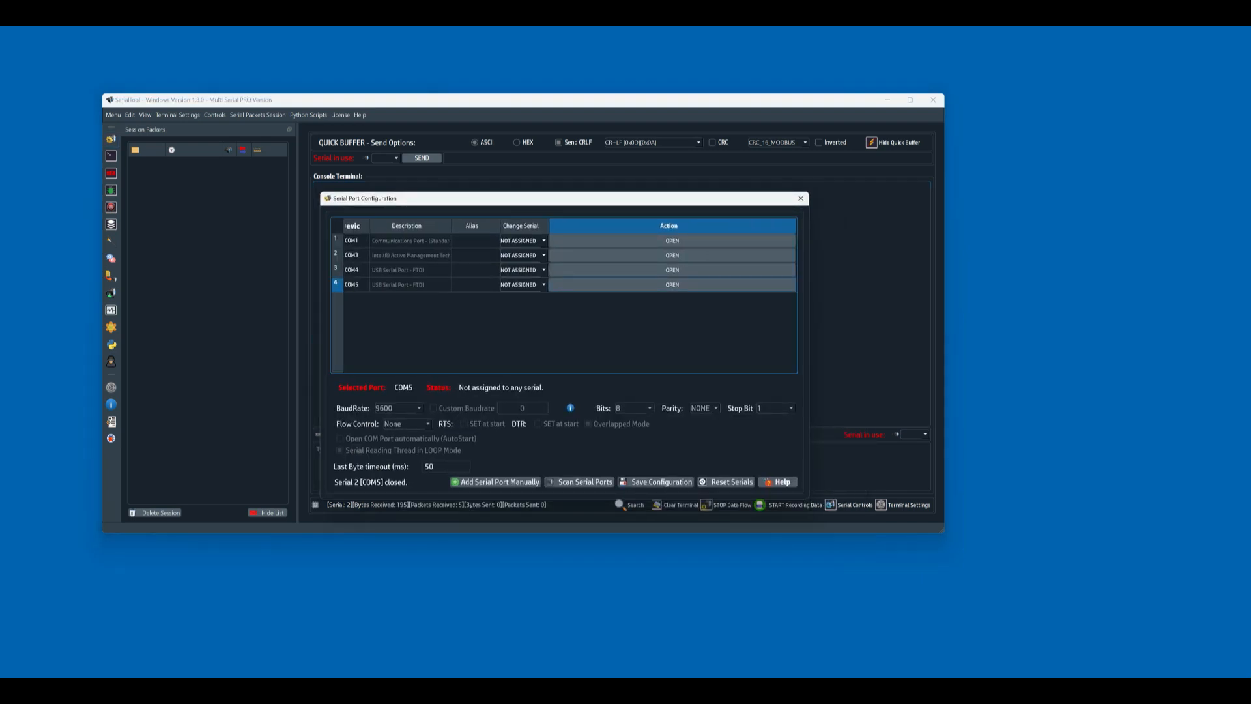
# - Map COM4 to serial 1 and COM5 to serial 2, open both ports, and close configuration
pyautogui.click(351, 270)
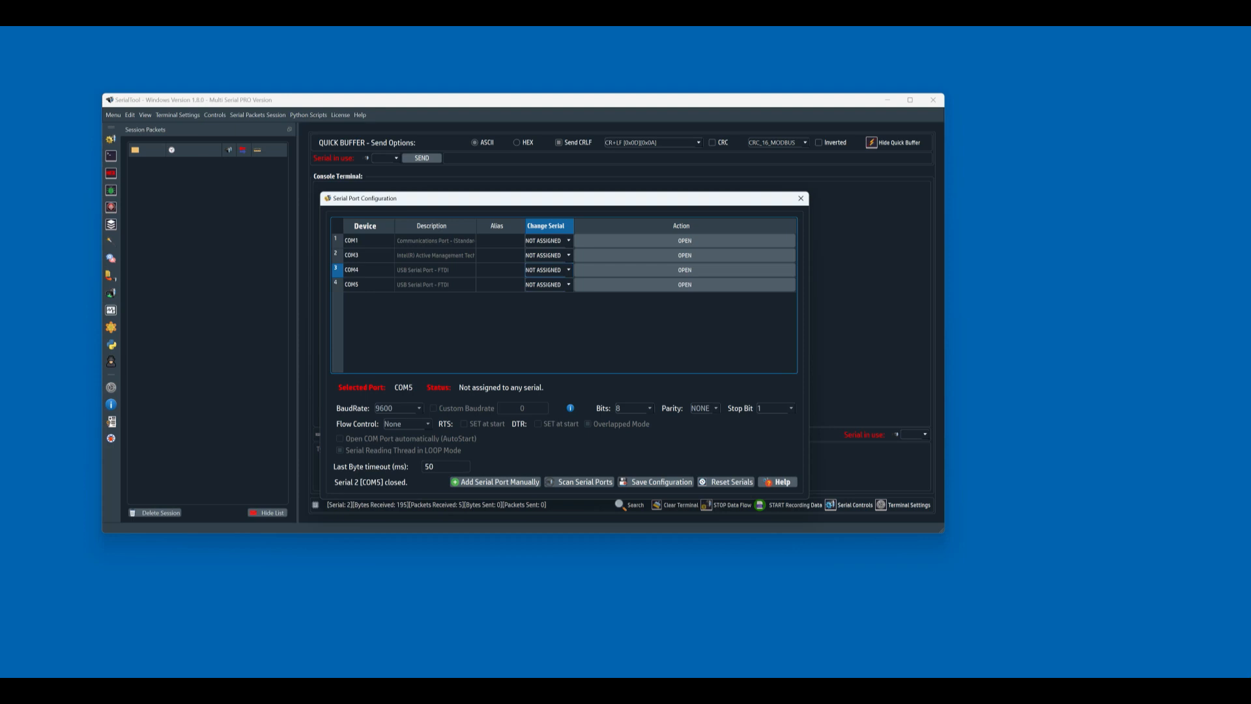
pyautogui.click(568, 284)
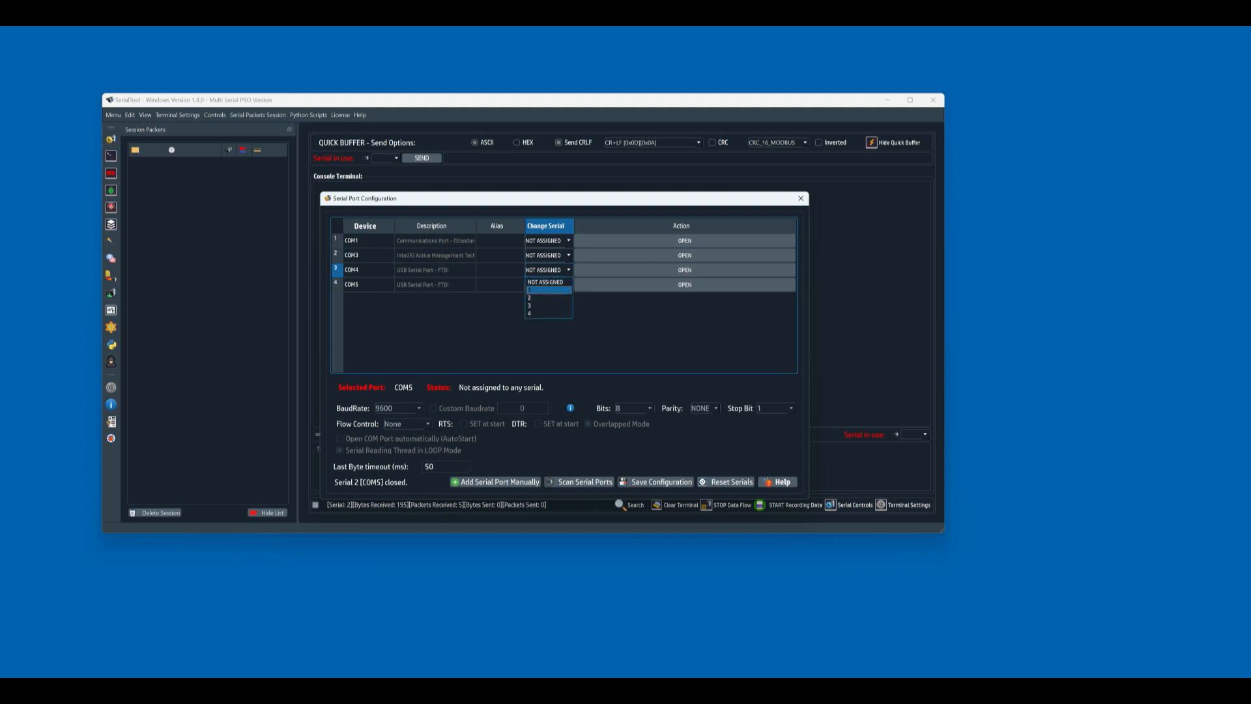
pyautogui.click(529, 289)
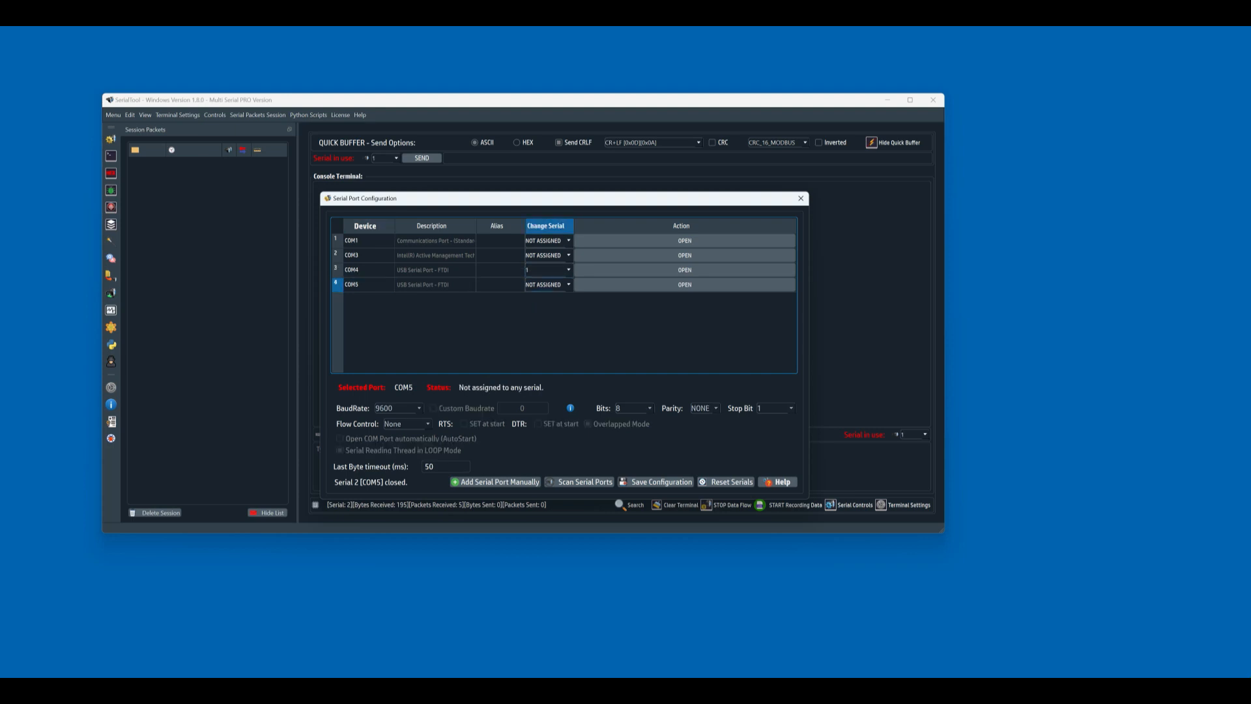
pyautogui.click(547, 284)
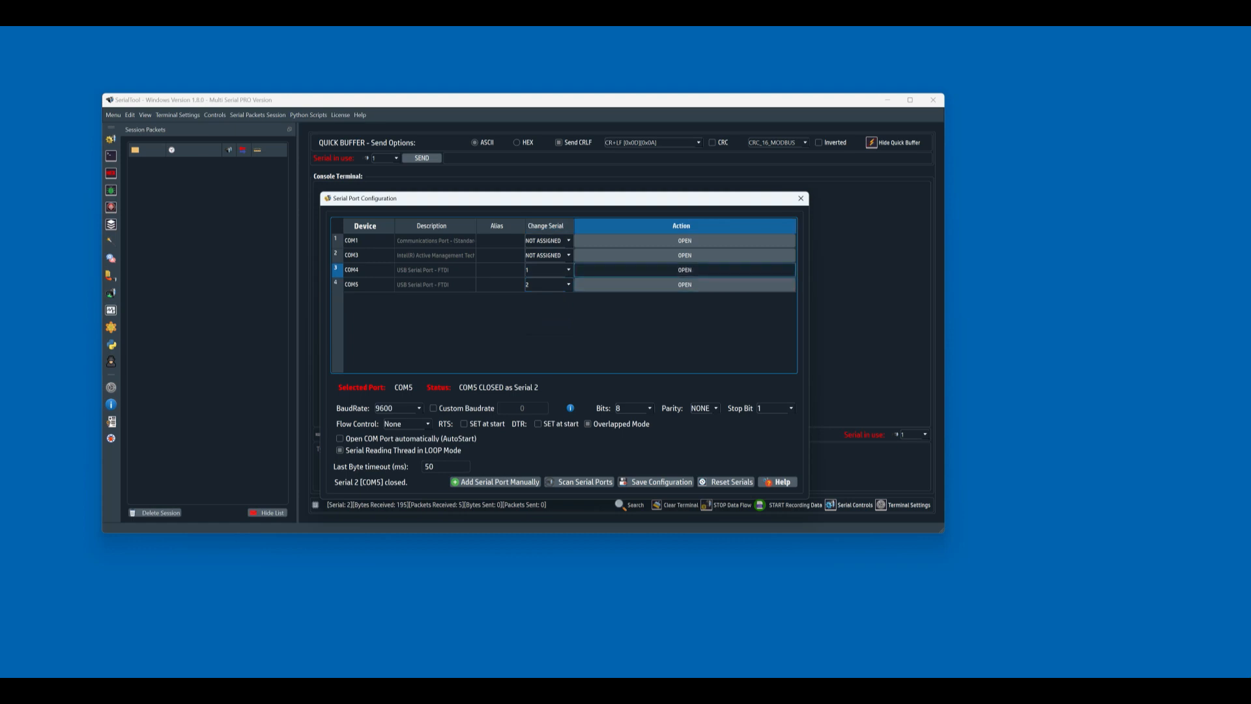
pyautogui.click(684, 269)
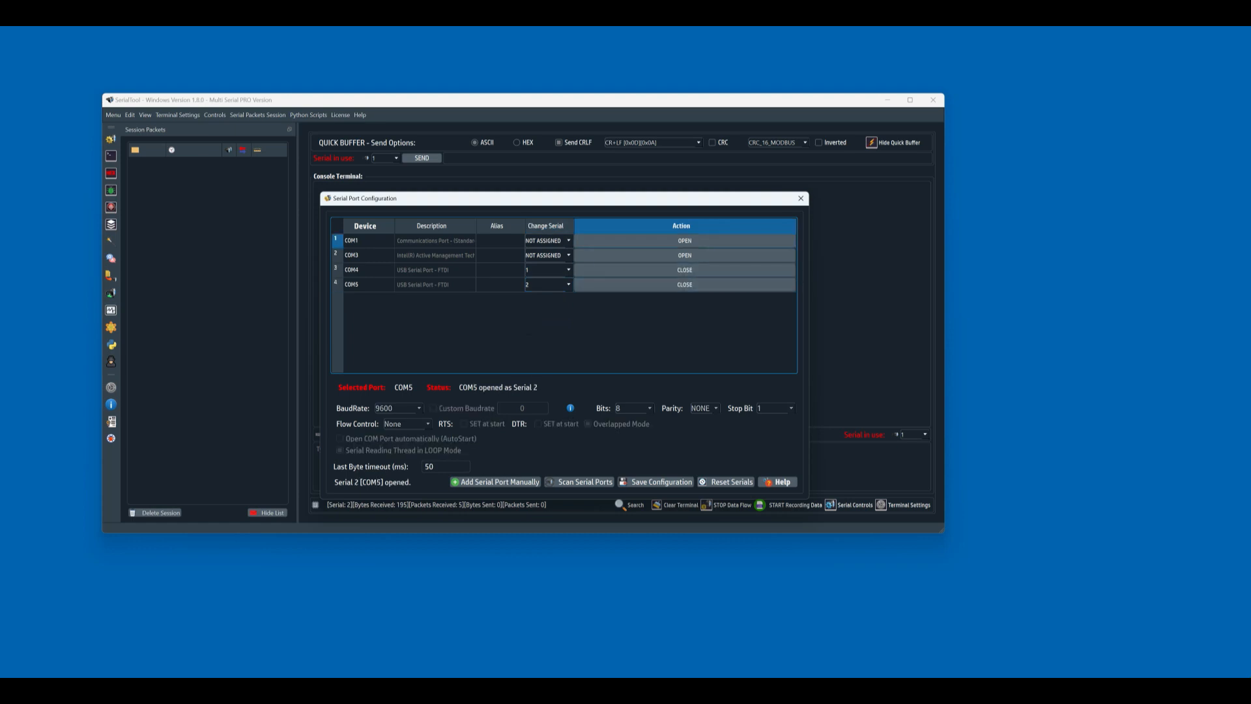
pyautogui.click(800, 199)
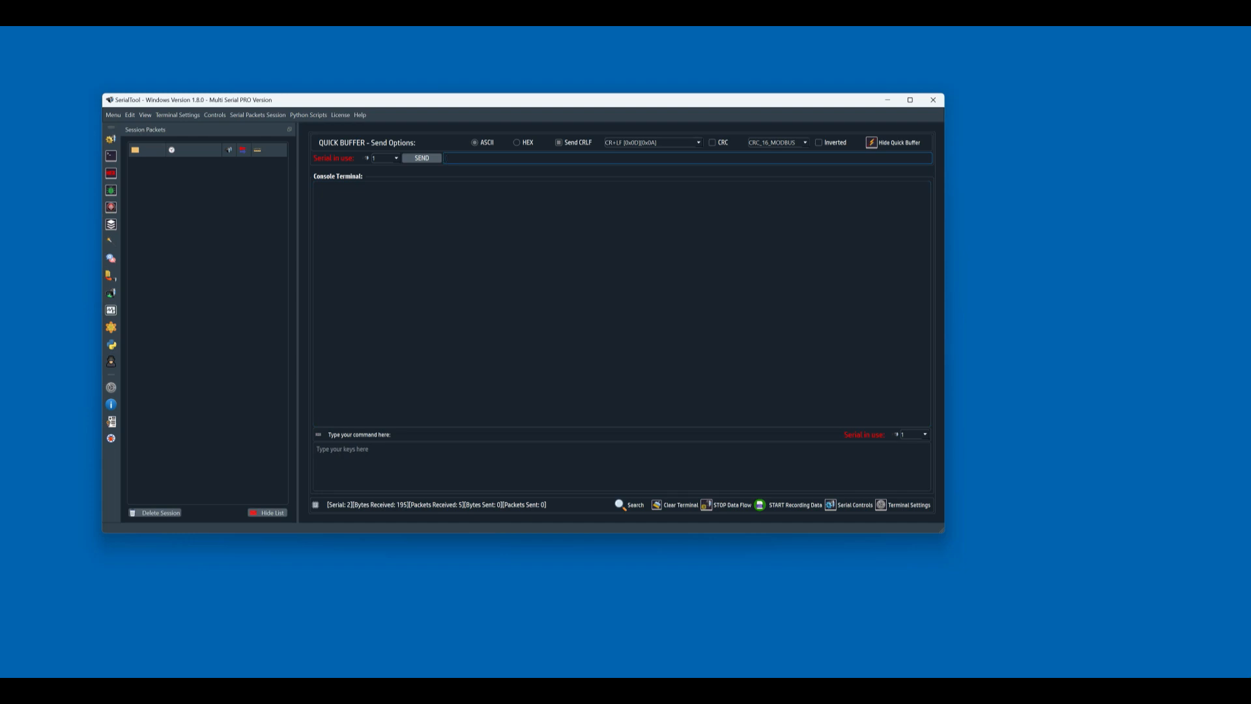
# - Send 'Test buffer from serial 1 to serial 2' and open the first logged packet's details
pyautogui.write('Test buffer from serial 1 to serial 2')
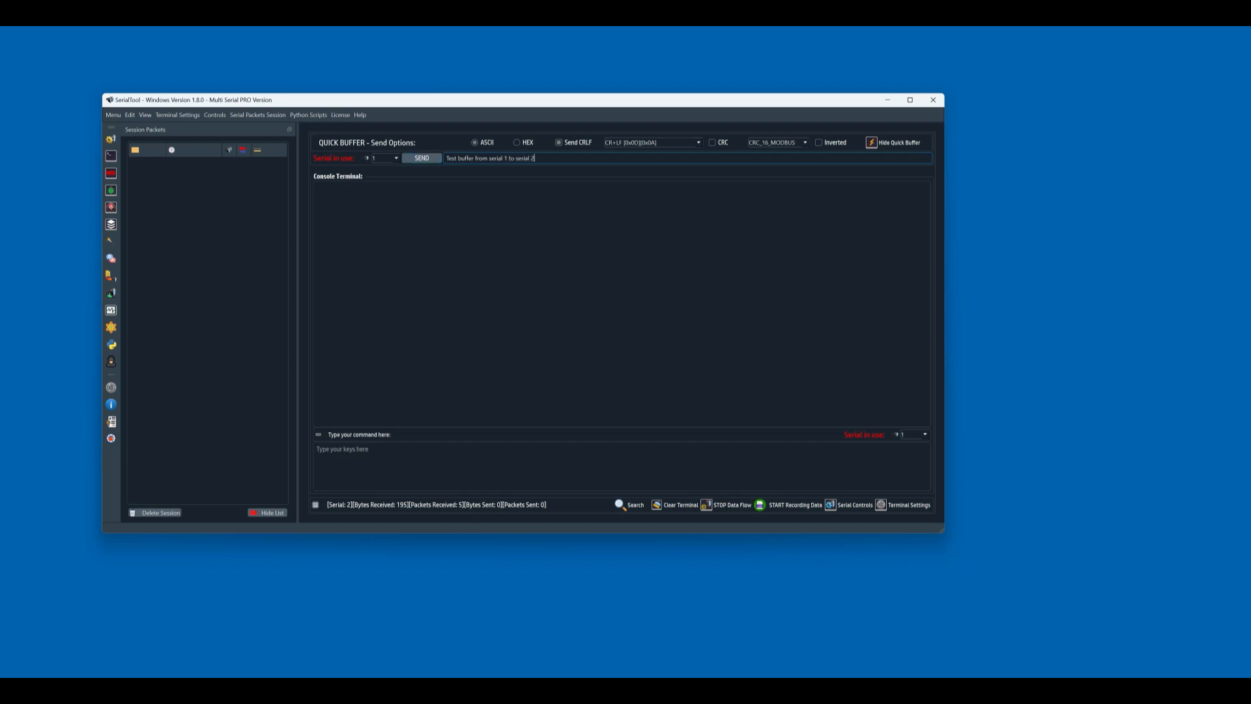
pyautogui.click(422, 157)
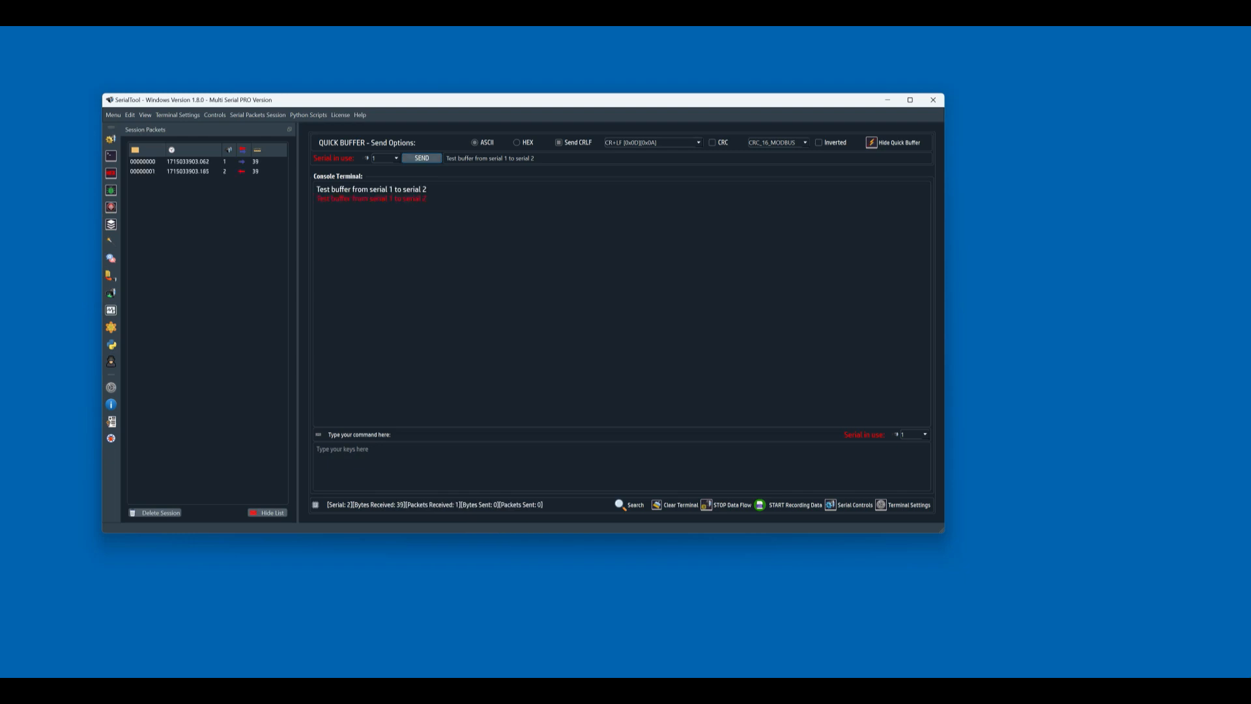
pyautogui.click(142, 161)
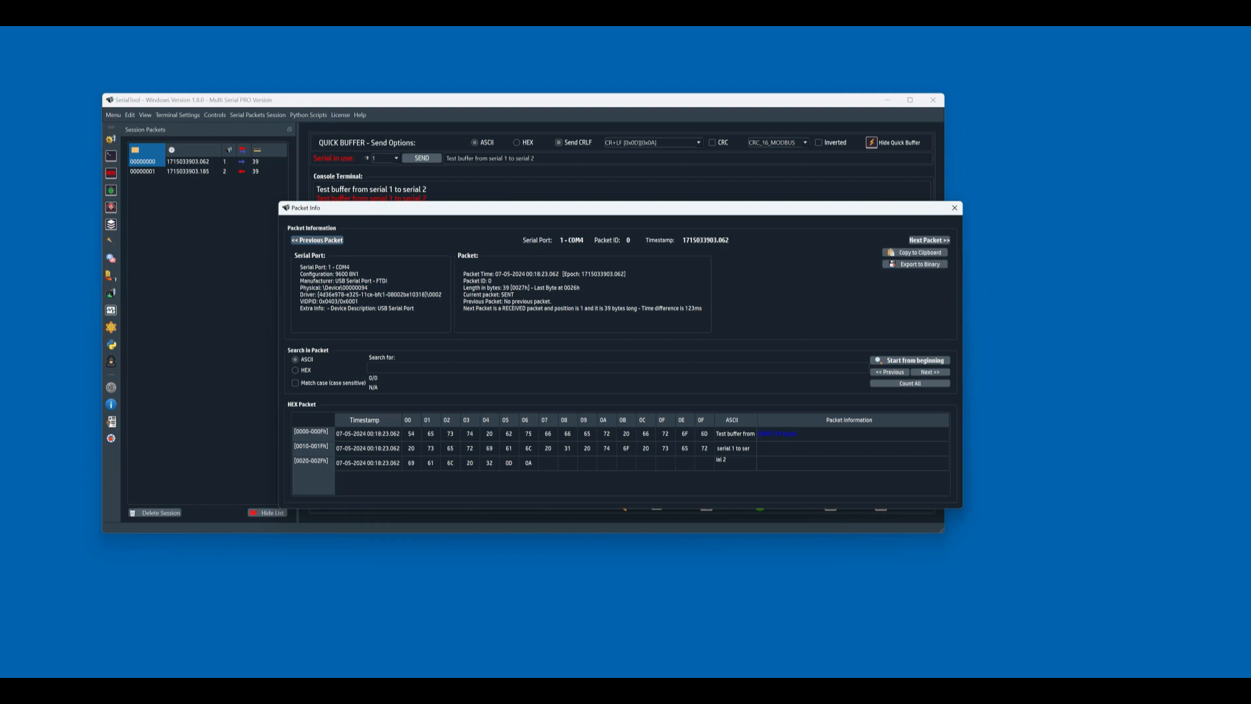
# - Step to the received packet on serial 2, back to the sent one, then close Packet Info
pyautogui.click(928, 239)
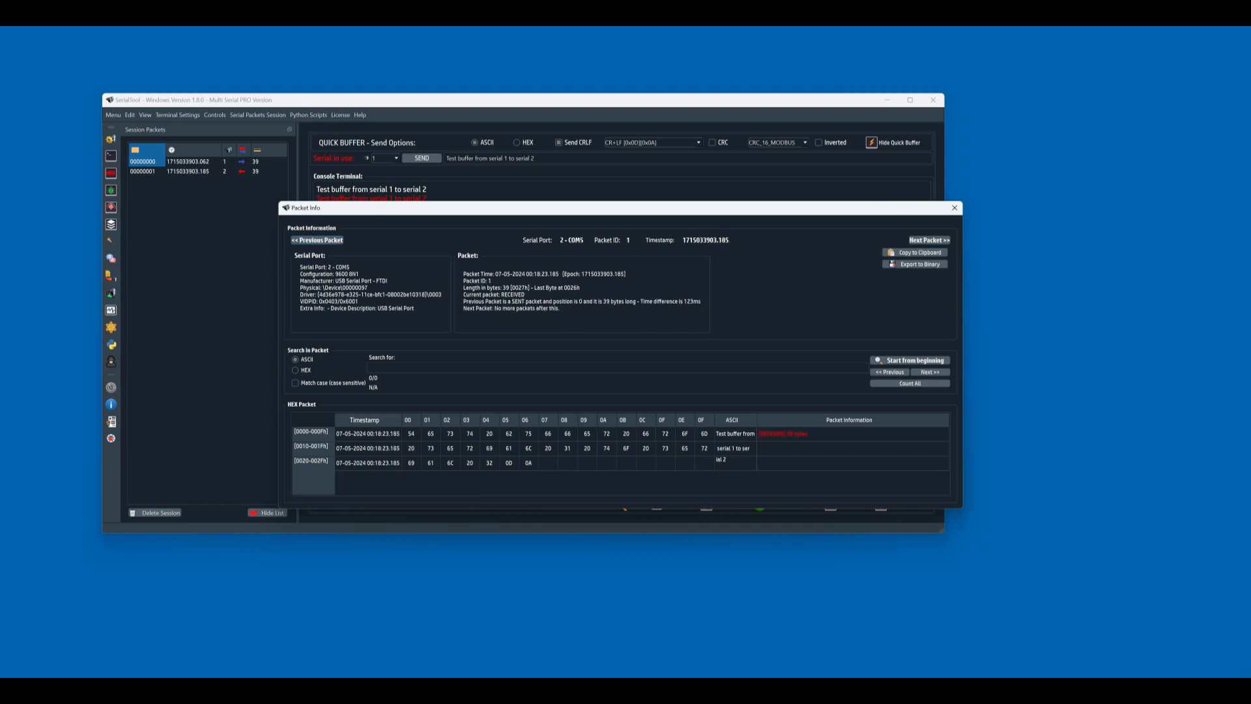
pyautogui.click(316, 240)
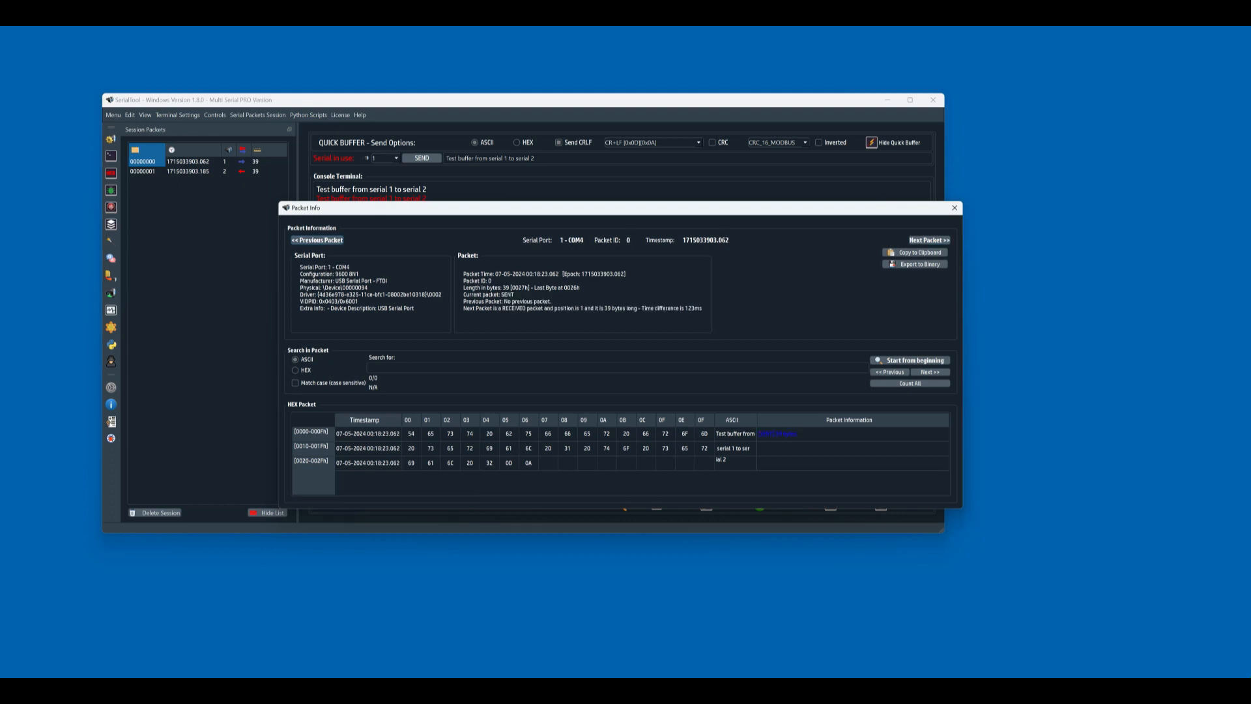
pyautogui.click(953, 208)
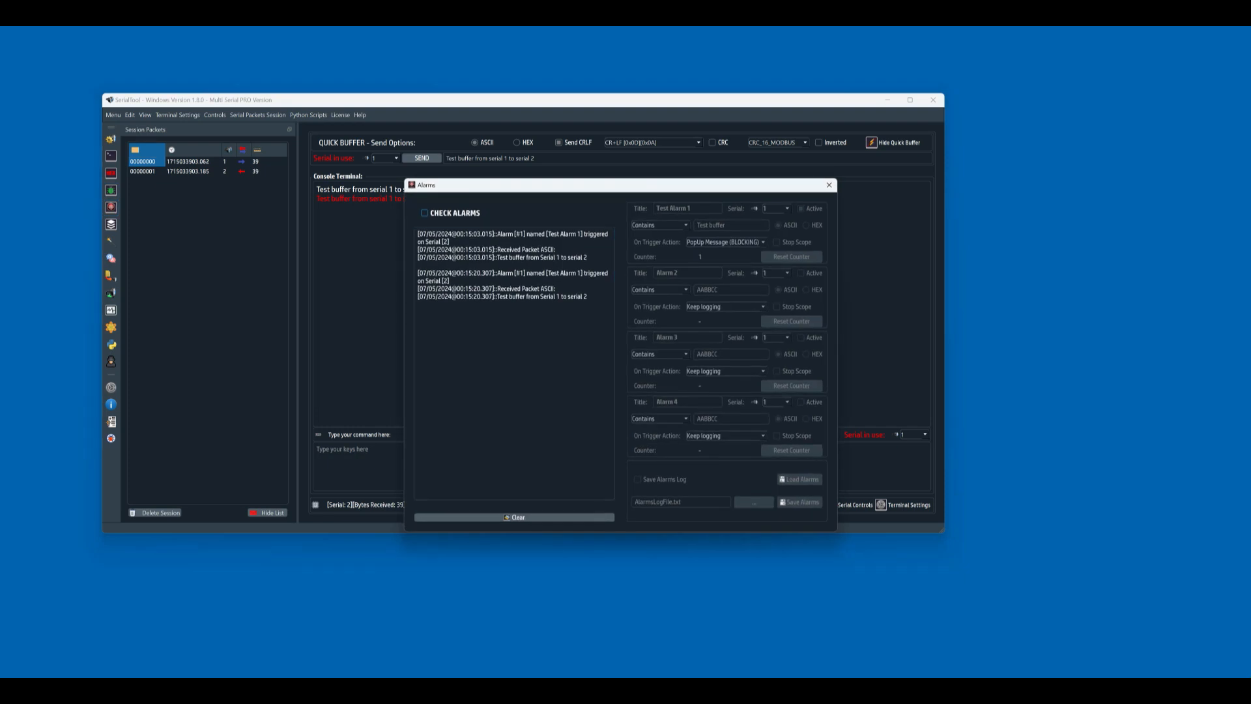
# - Enable alarm checking, set Test Alarm 1 to watch serial 2, and activate it
pyautogui.click(515, 516)
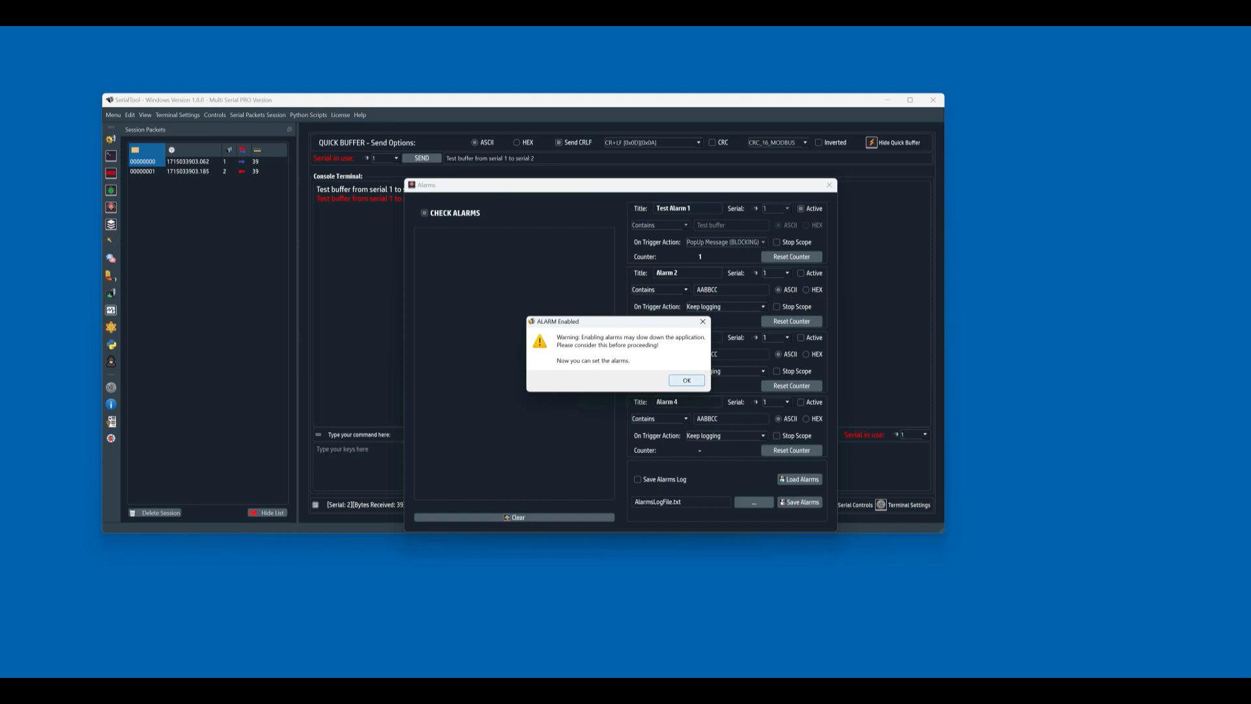
pyautogui.click(687, 380)
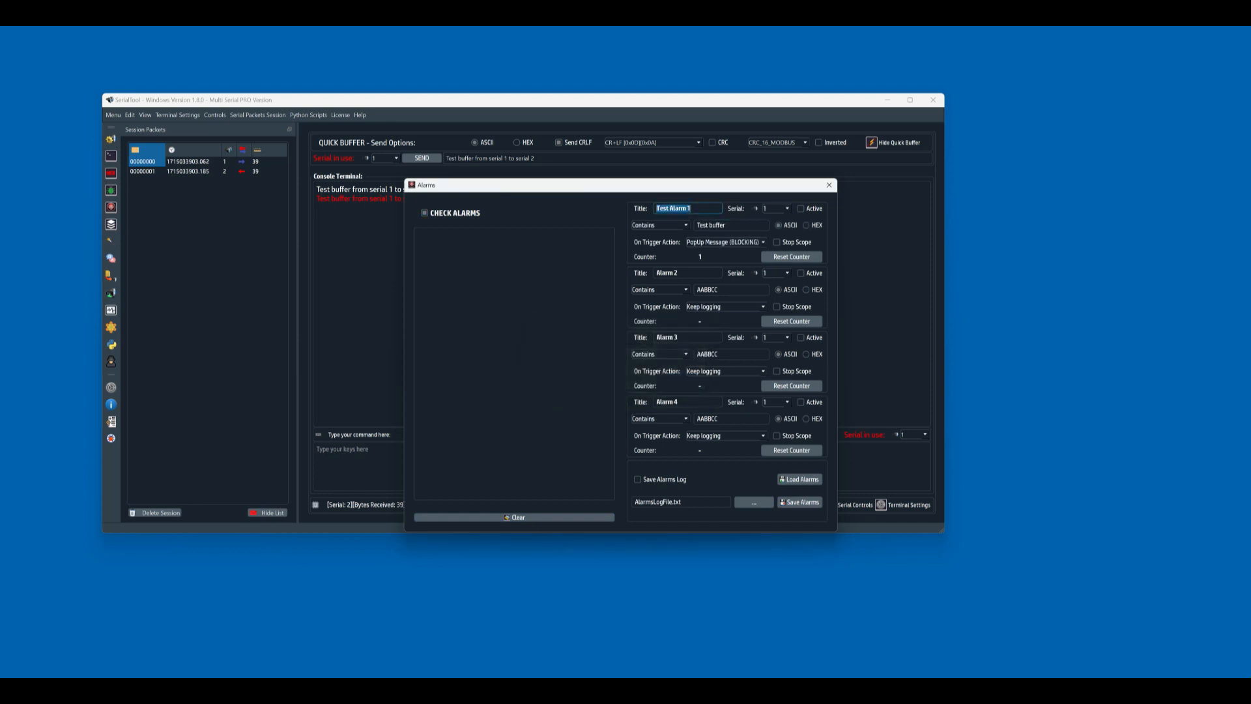
pyautogui.click(786, 209)
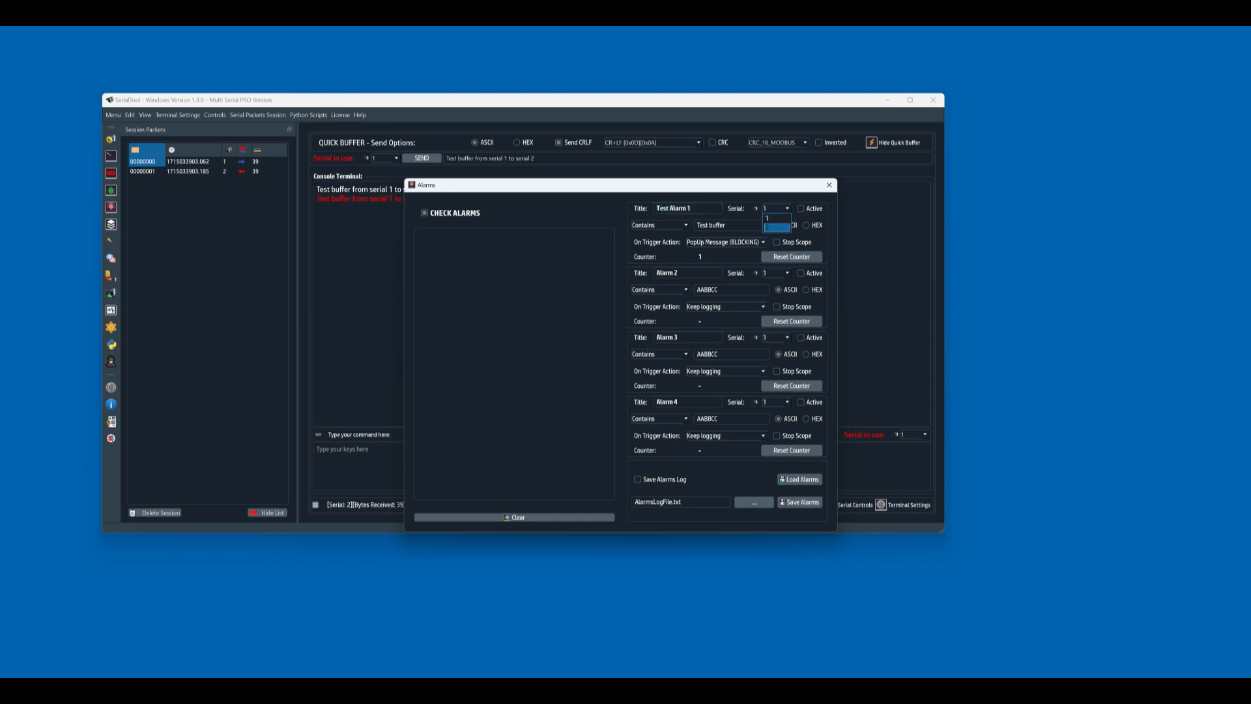
pyautogui.click(775, 218)
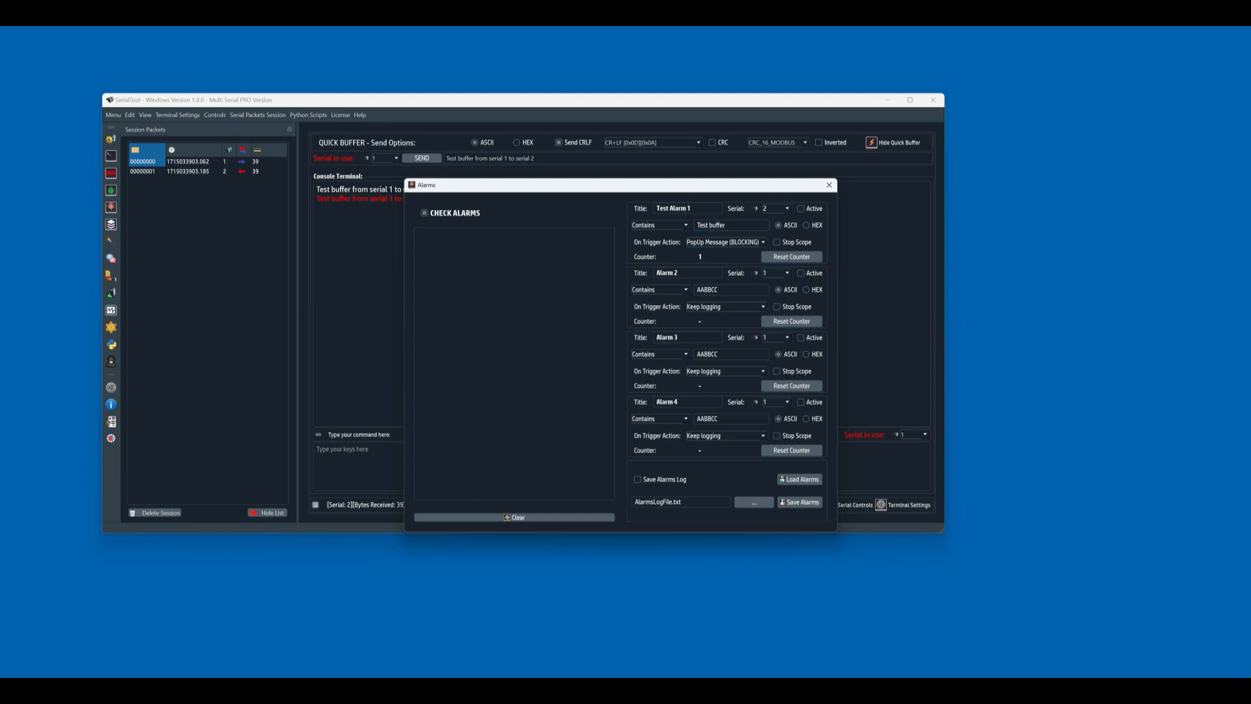
pyautogui.click(801, 209)
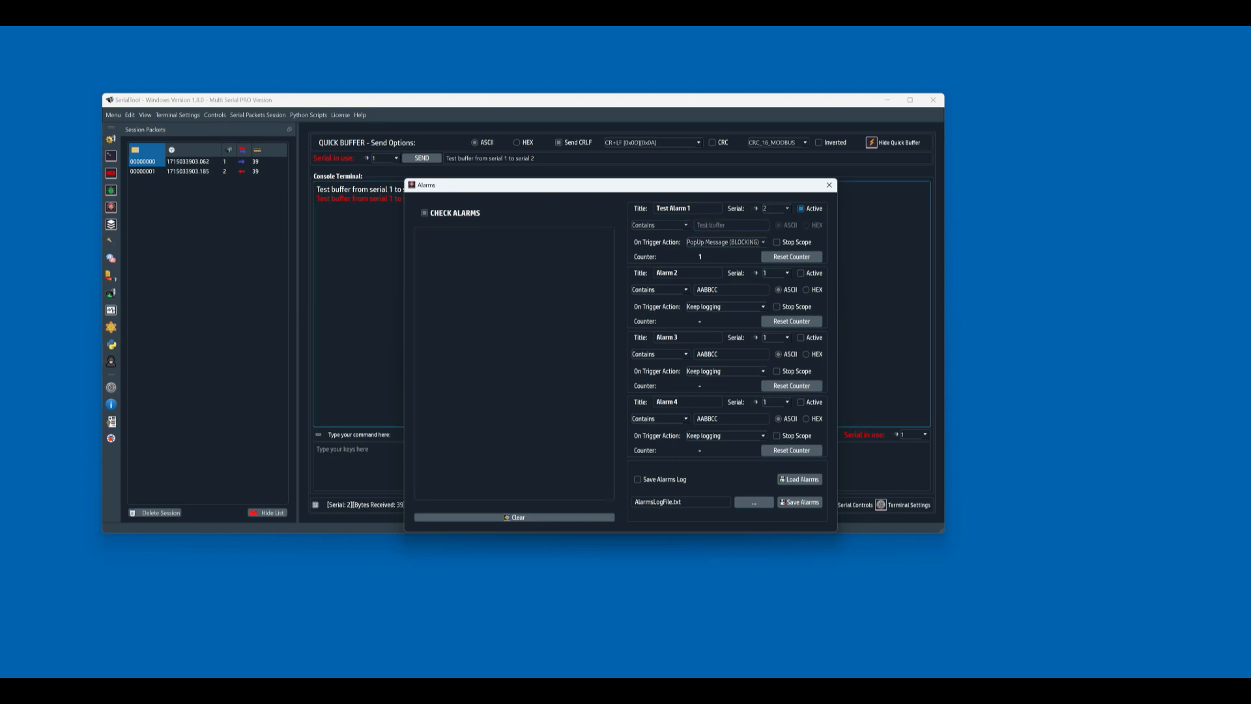
# - Acknowledge the triggered Test Alarm 1 popup and close the Alarms window
pyautogui.click(828, 185)
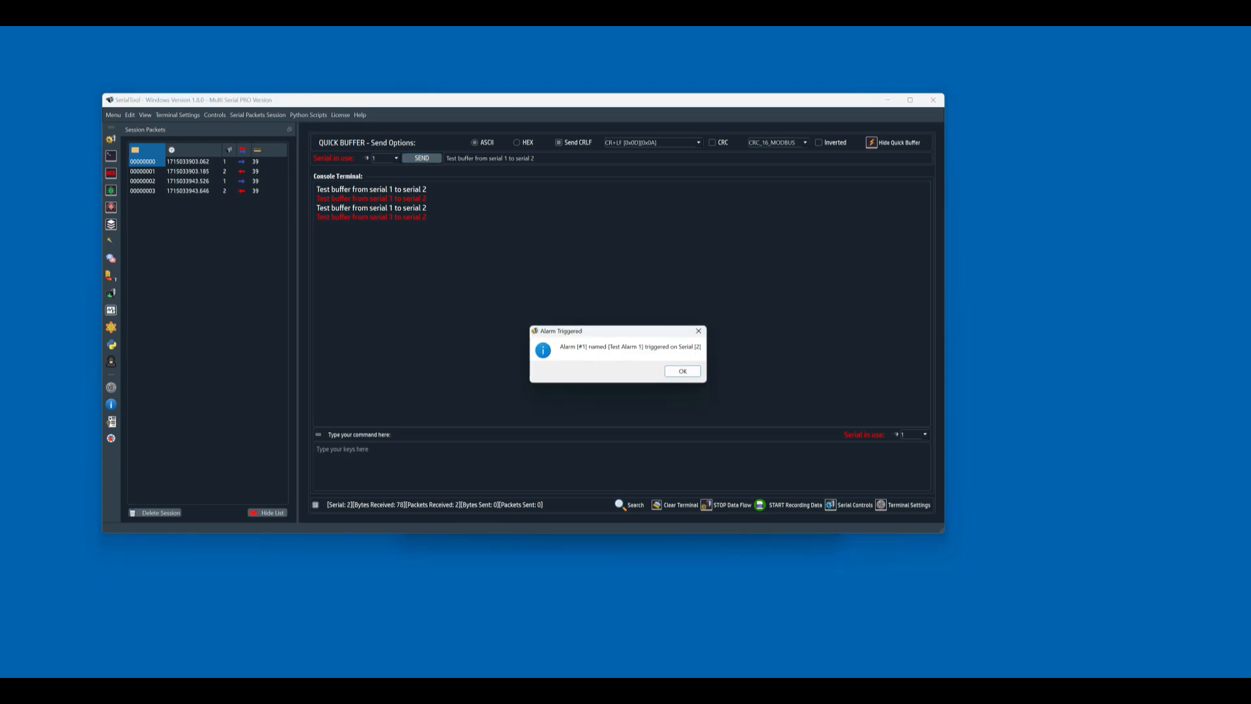
pyautogui.click(682, 370)
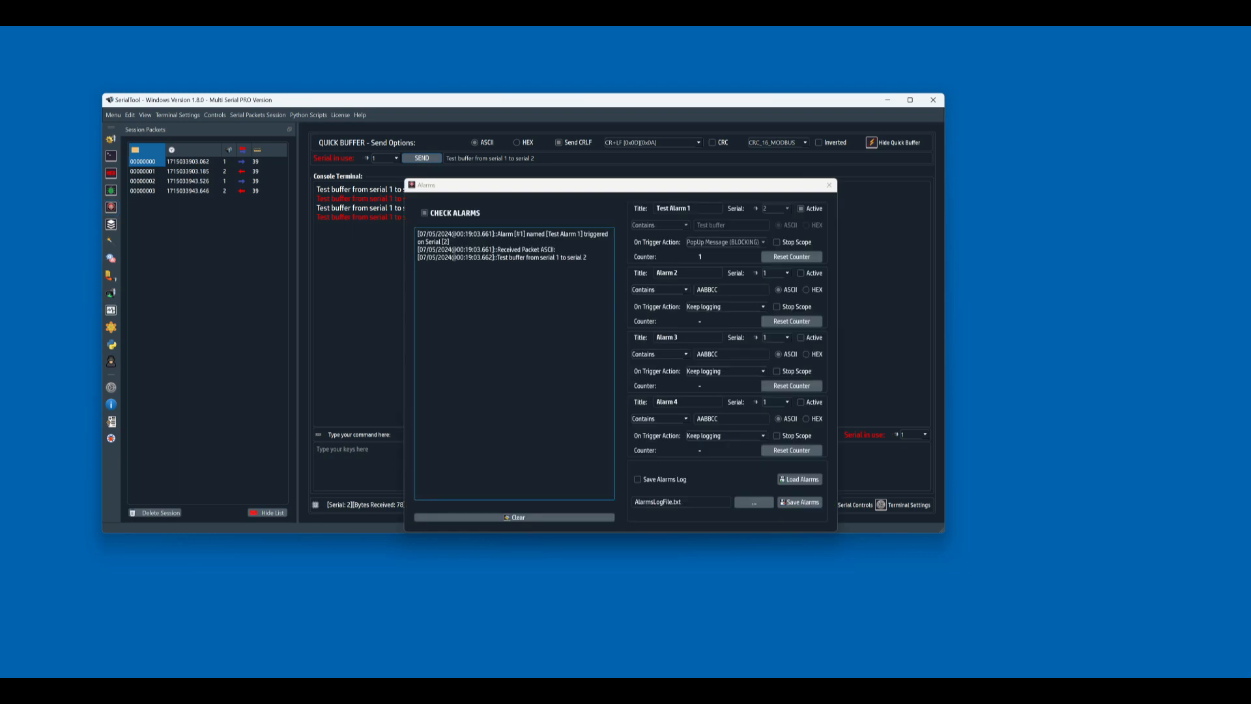
pyautogui.click(802, 209)
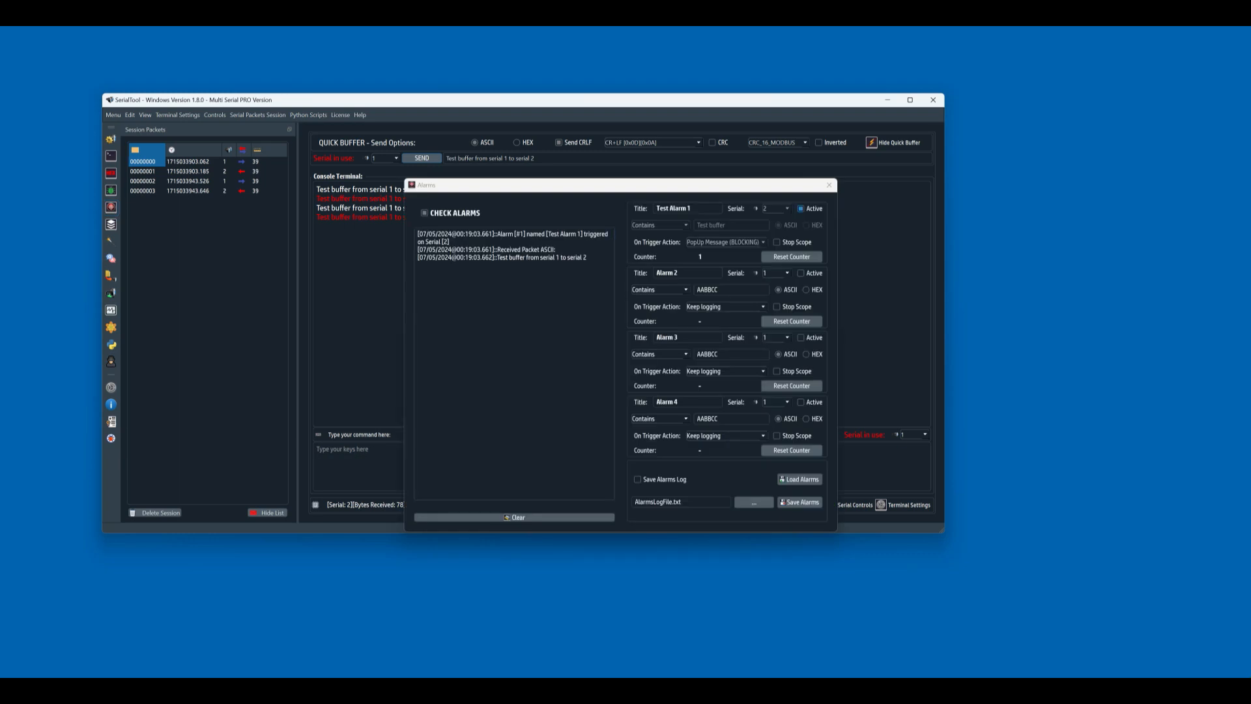
pyautogui.click(800, 208)
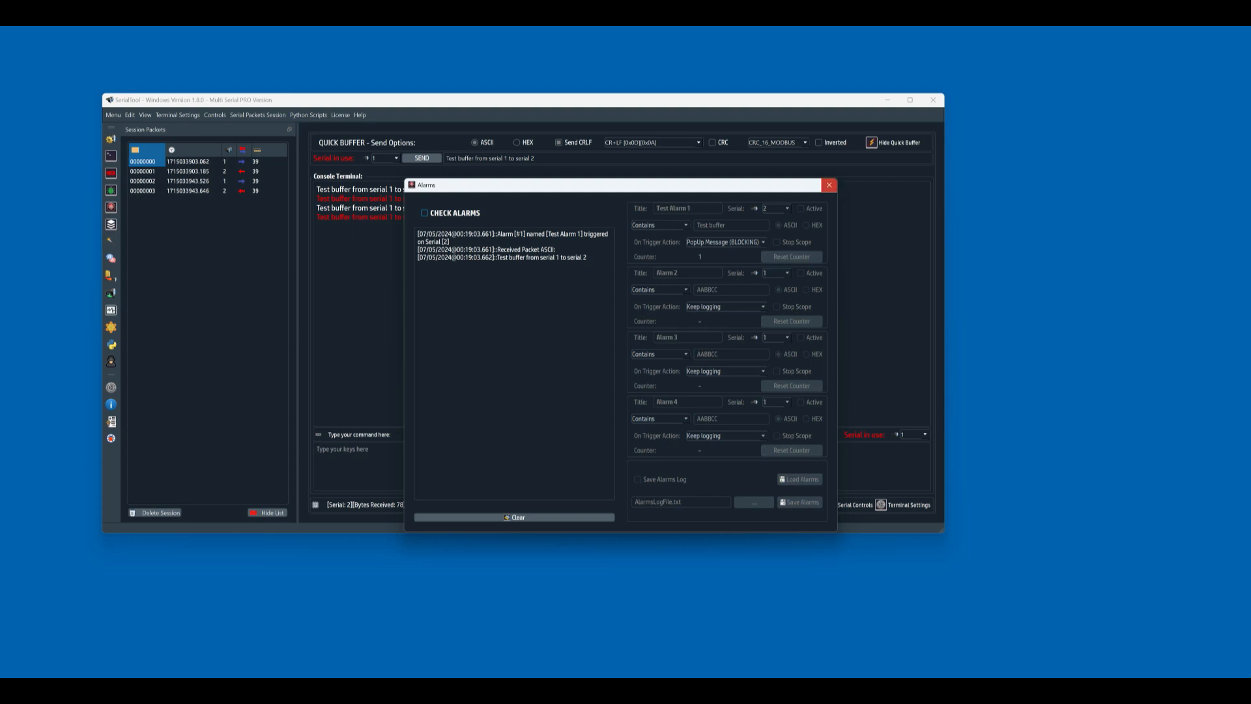
pyautogui.click(829, 185)
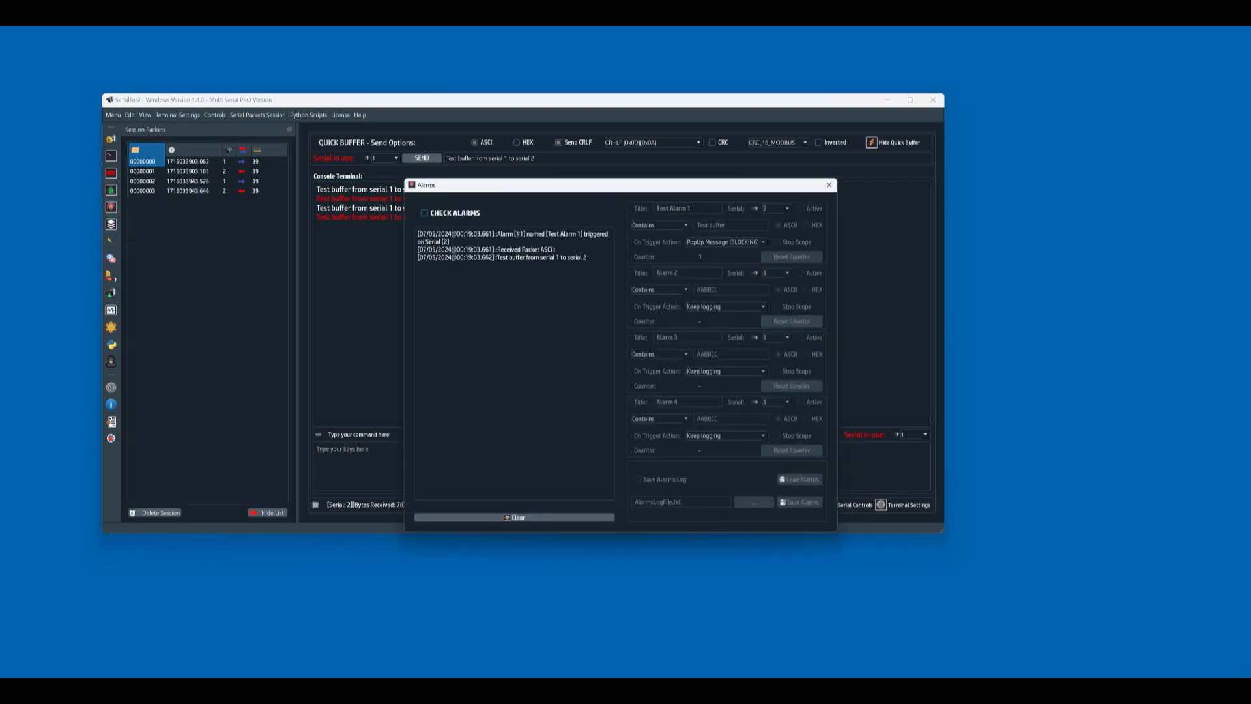
pyautogui.click(828, 185)
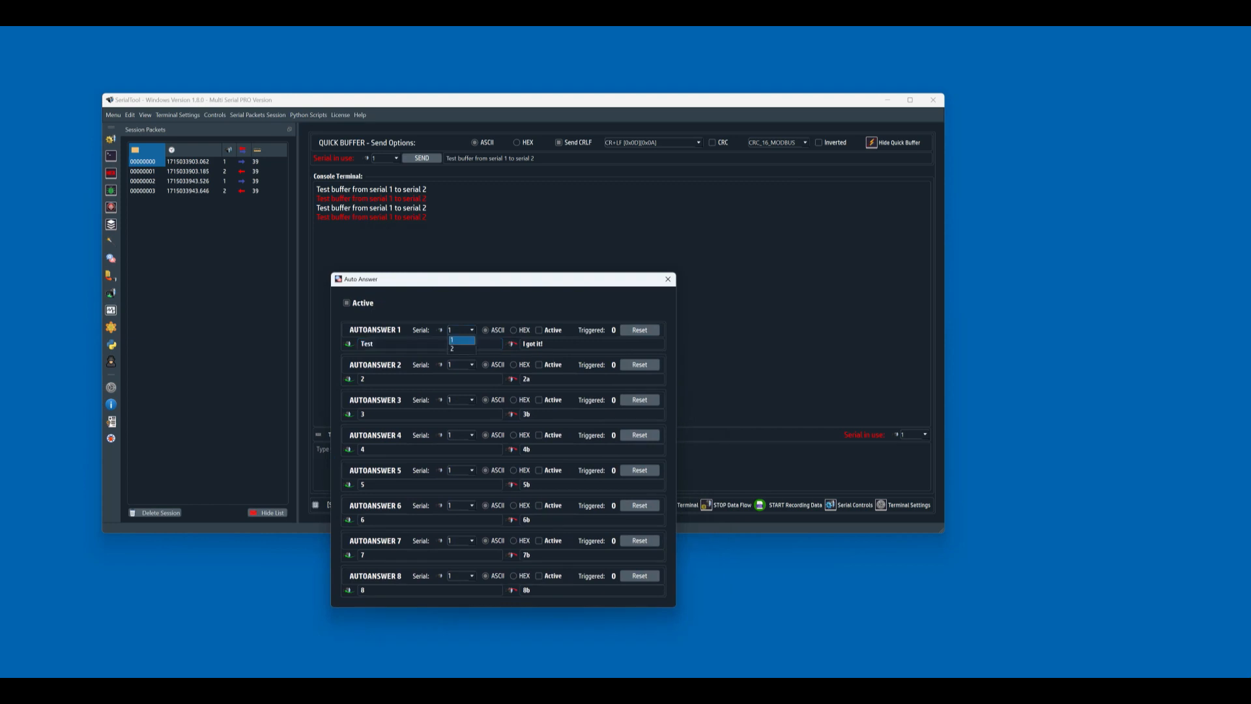
# - Make AUTOANSWER 1 on serial 2 reply 'I got it!' to 'Test', then inspect the console replies
pyautogui.click(452, 349)
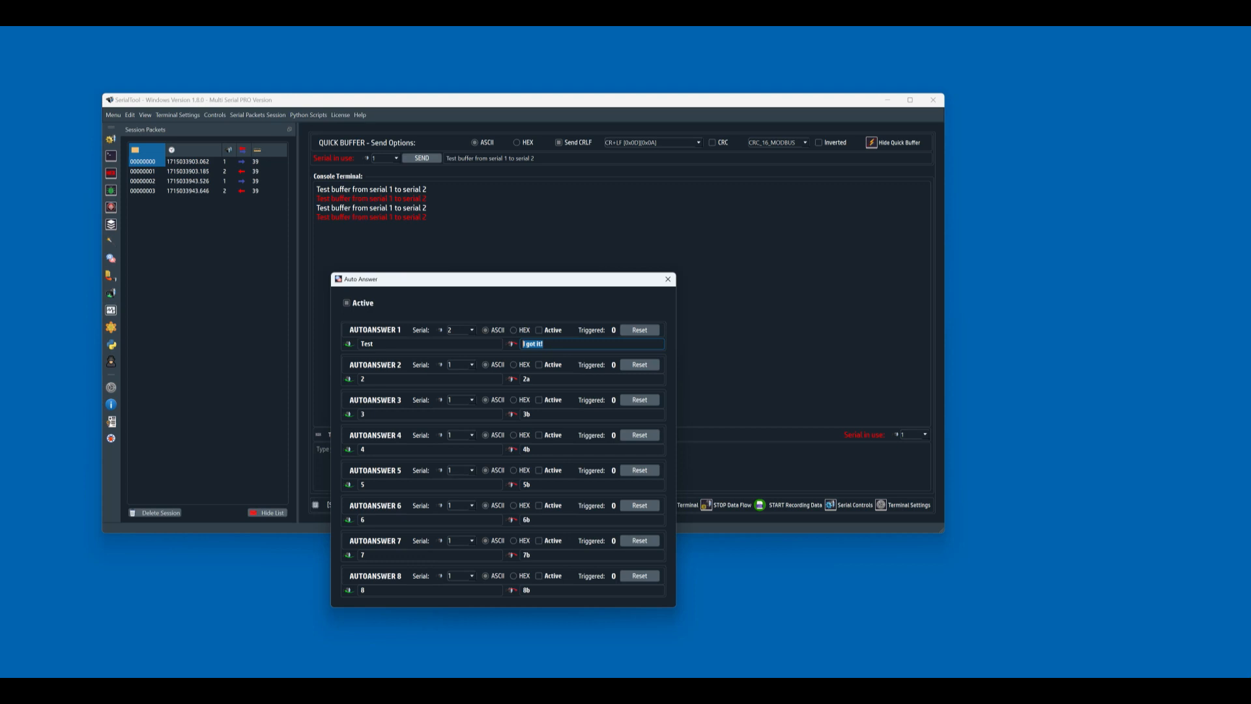
pyautogui.click(540, 329)
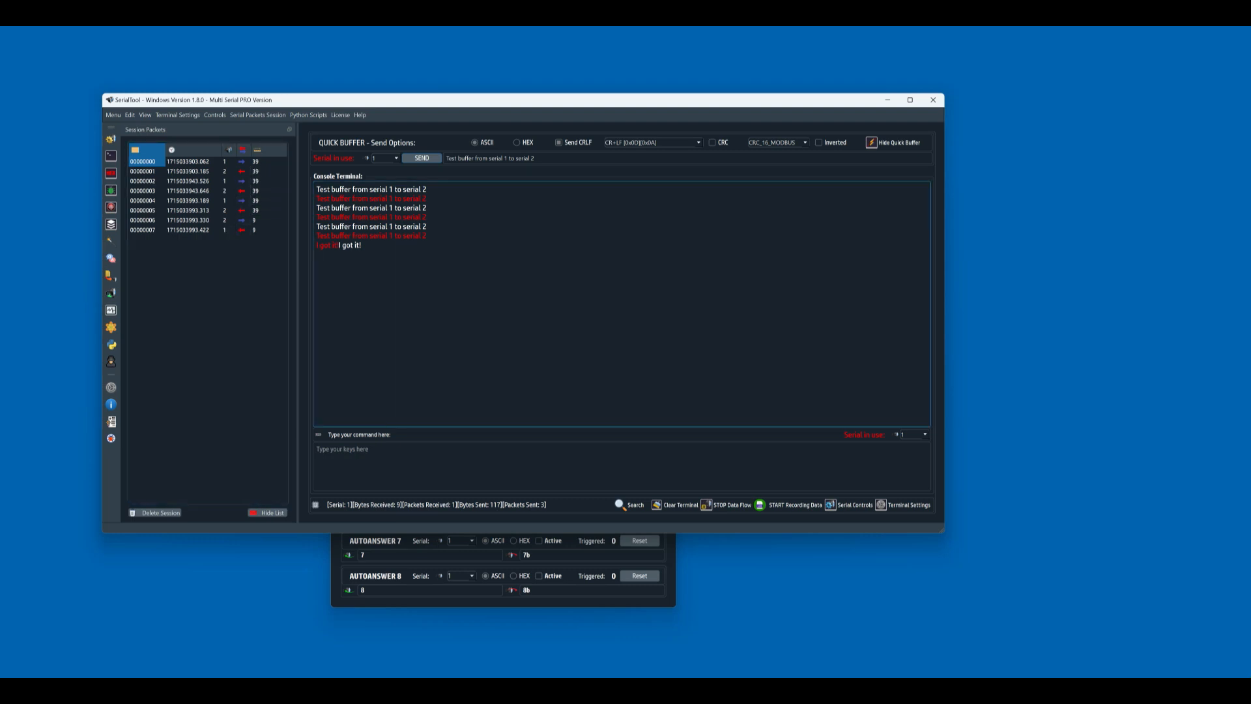
pyautogui.doubleClick(370, 226)
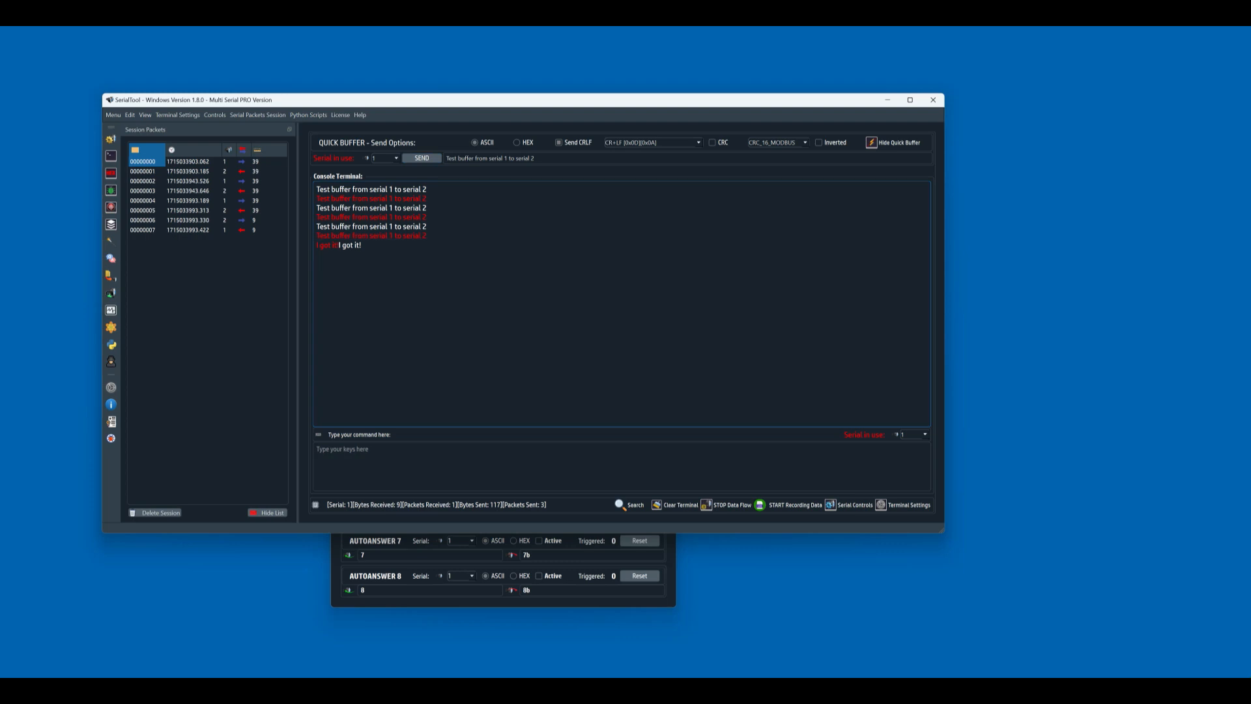
pyautogui.doubleClick(371, 227)
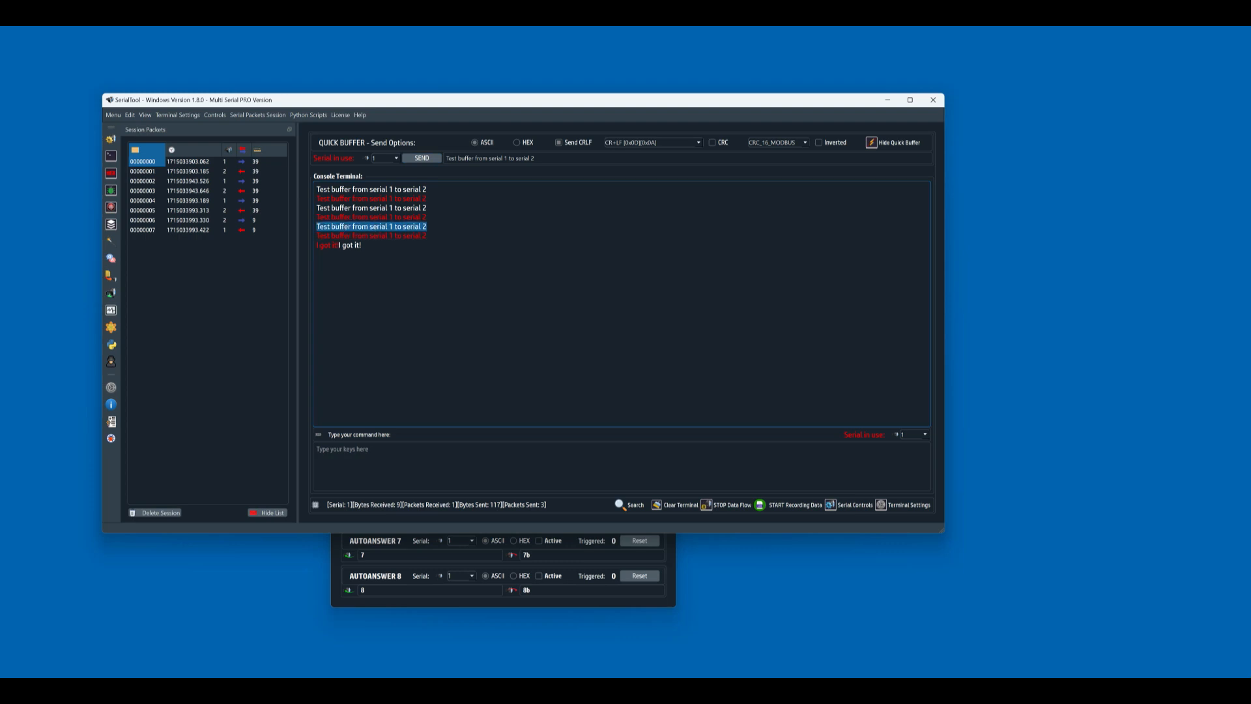
pyautogui.click(371, 236)
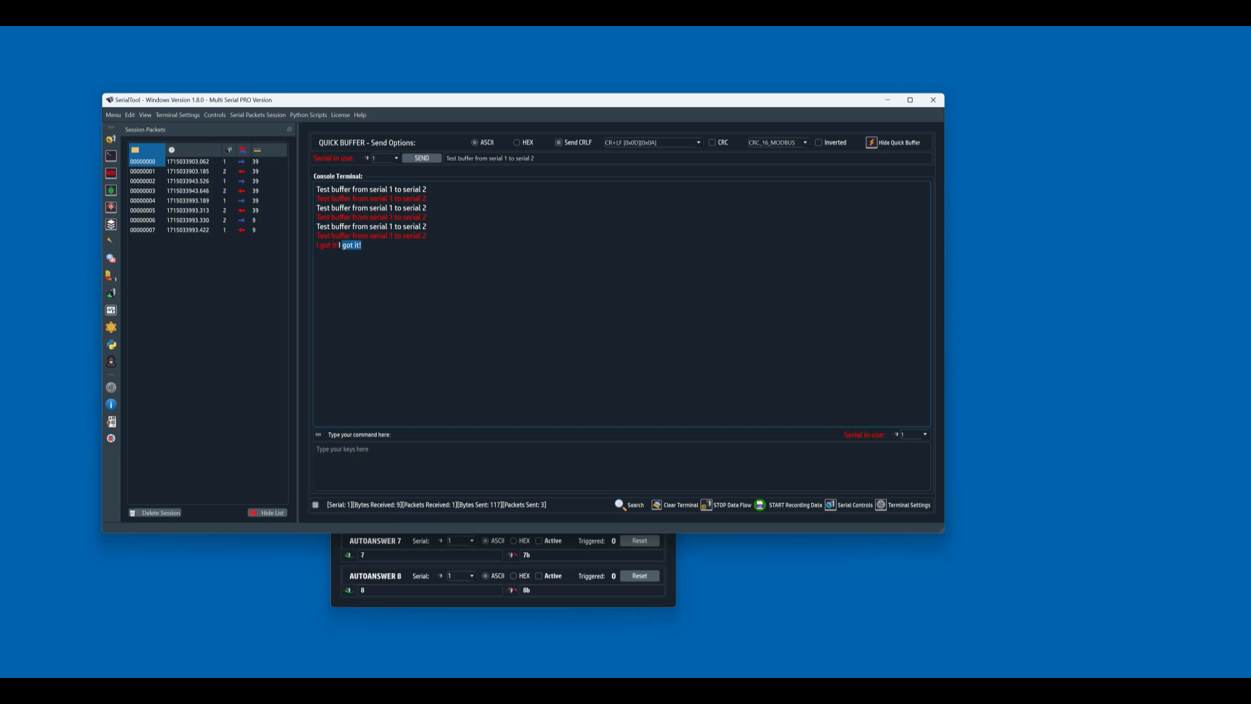
pyautogui.click(188, 220)
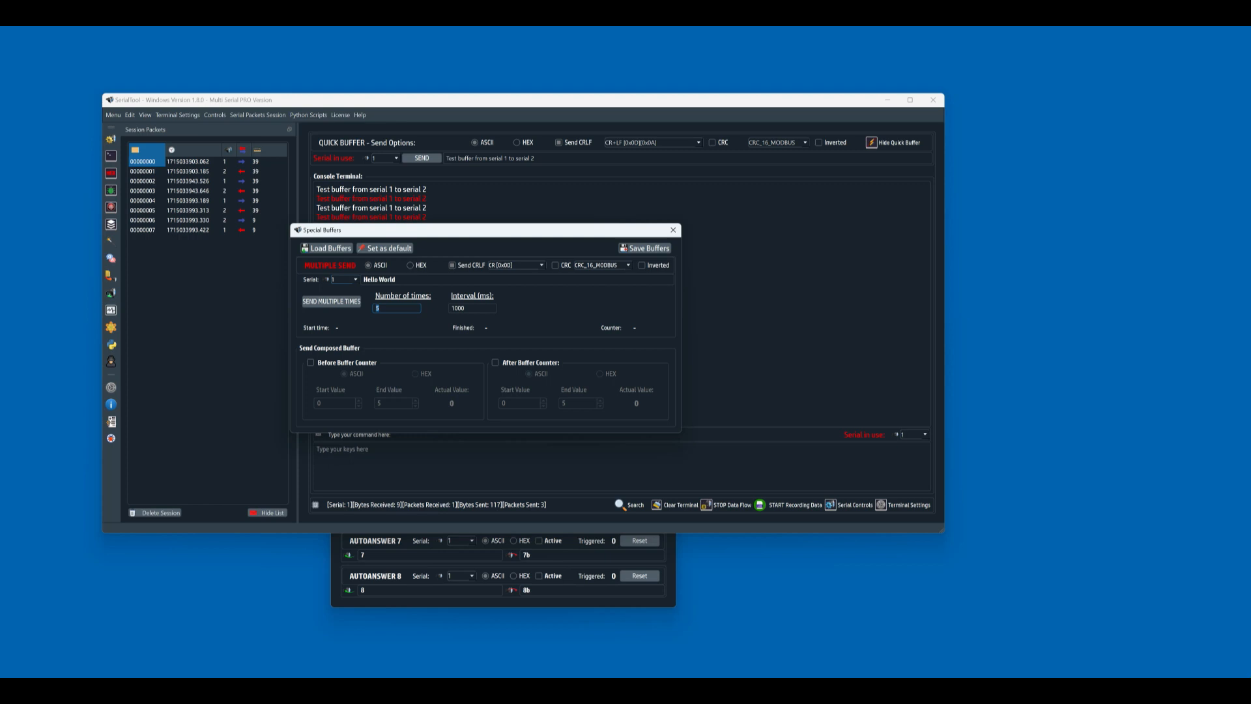
# - Send Hello World 10 times at 200 ms intervals from Special Buffers
pyautogui.write('10')
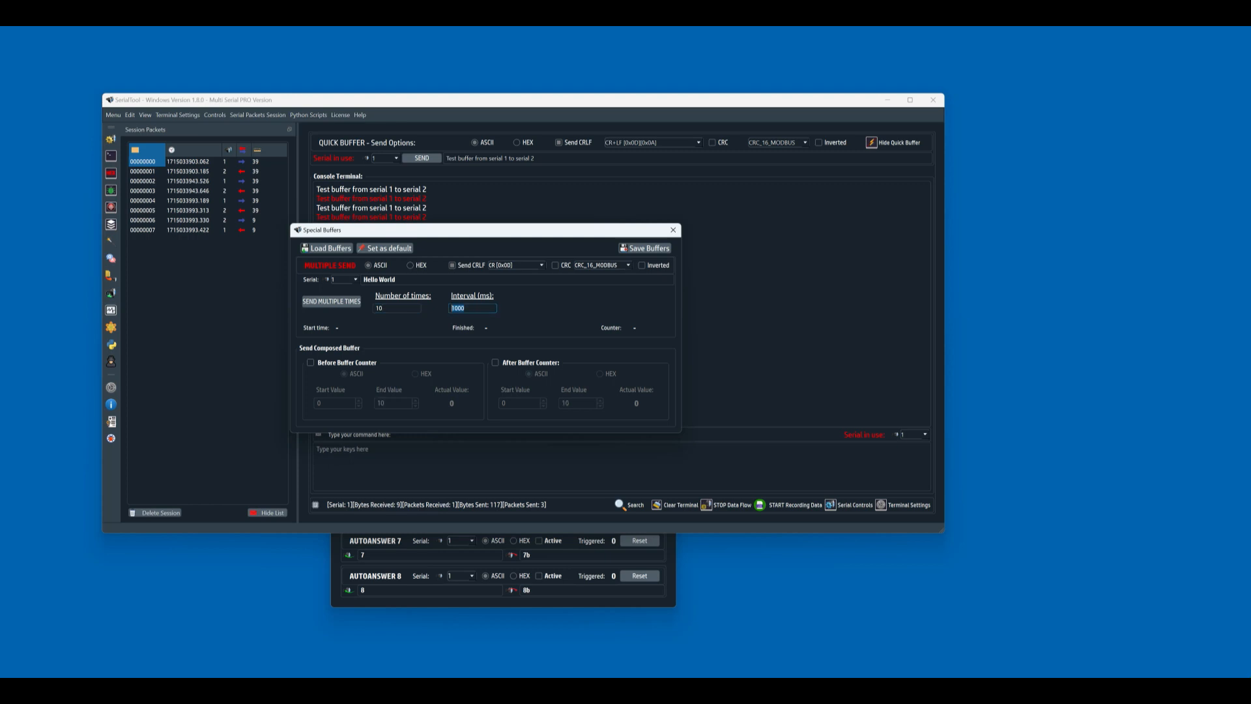
pyautogui.write('200')
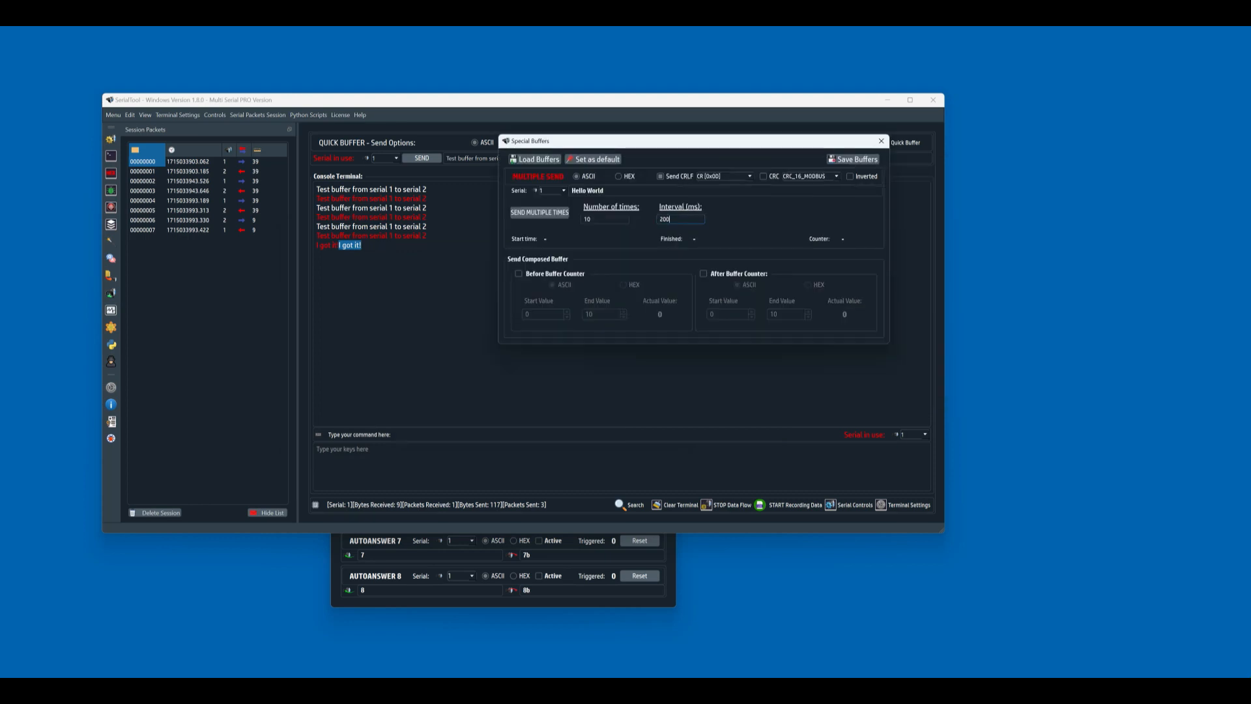
pyautogui.click(540, 212)
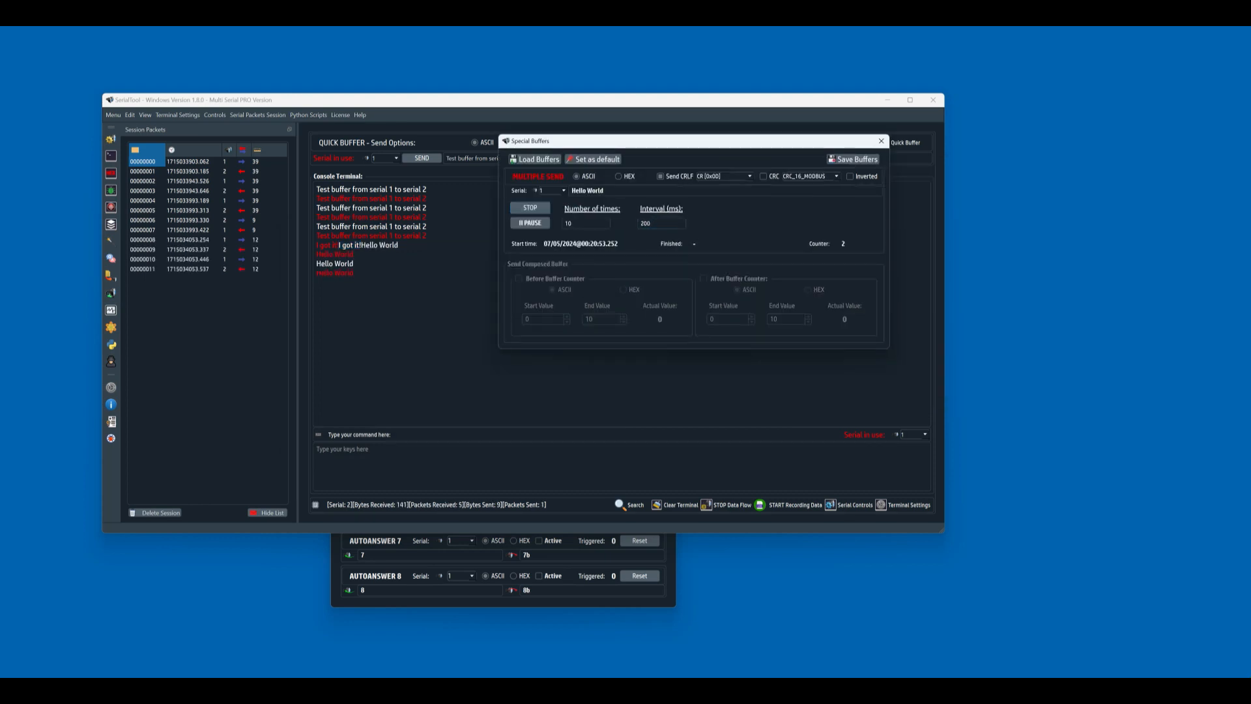
pyautogui.click(529, 207)
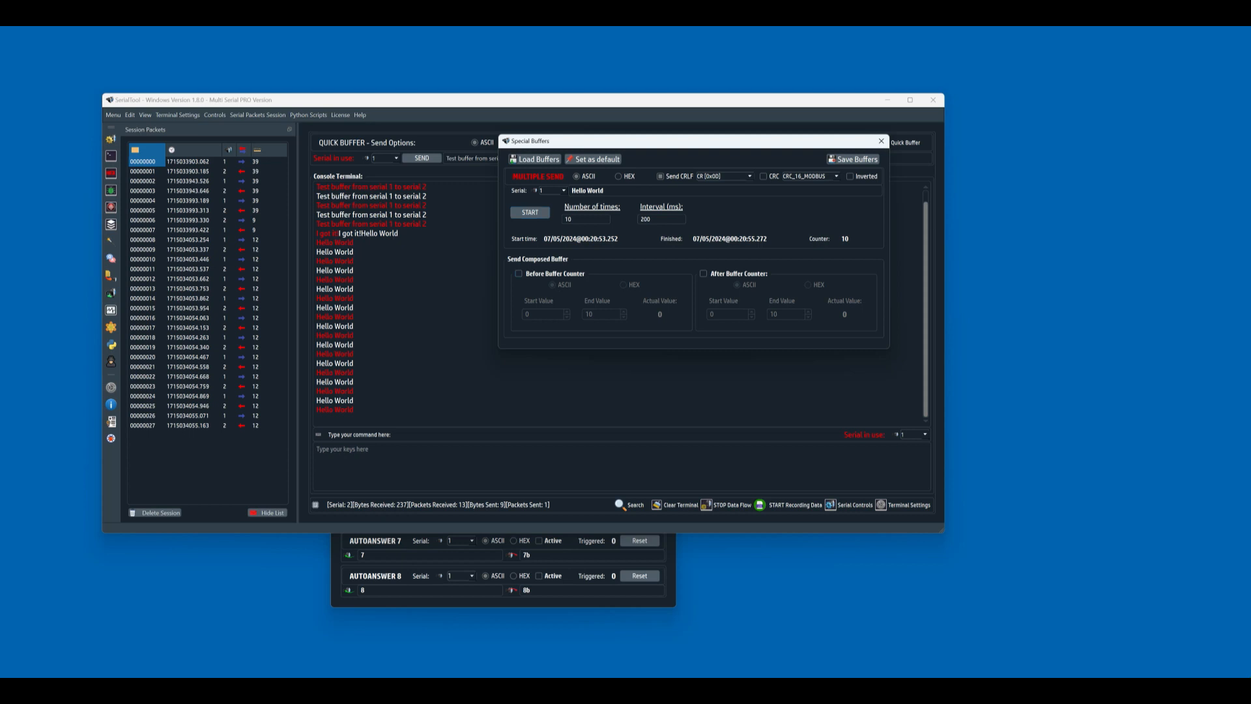
# - Enable Before Buffer Counter and After Buffer Counter, with the after counter running 10–20
pyautogui.click(518, 273)
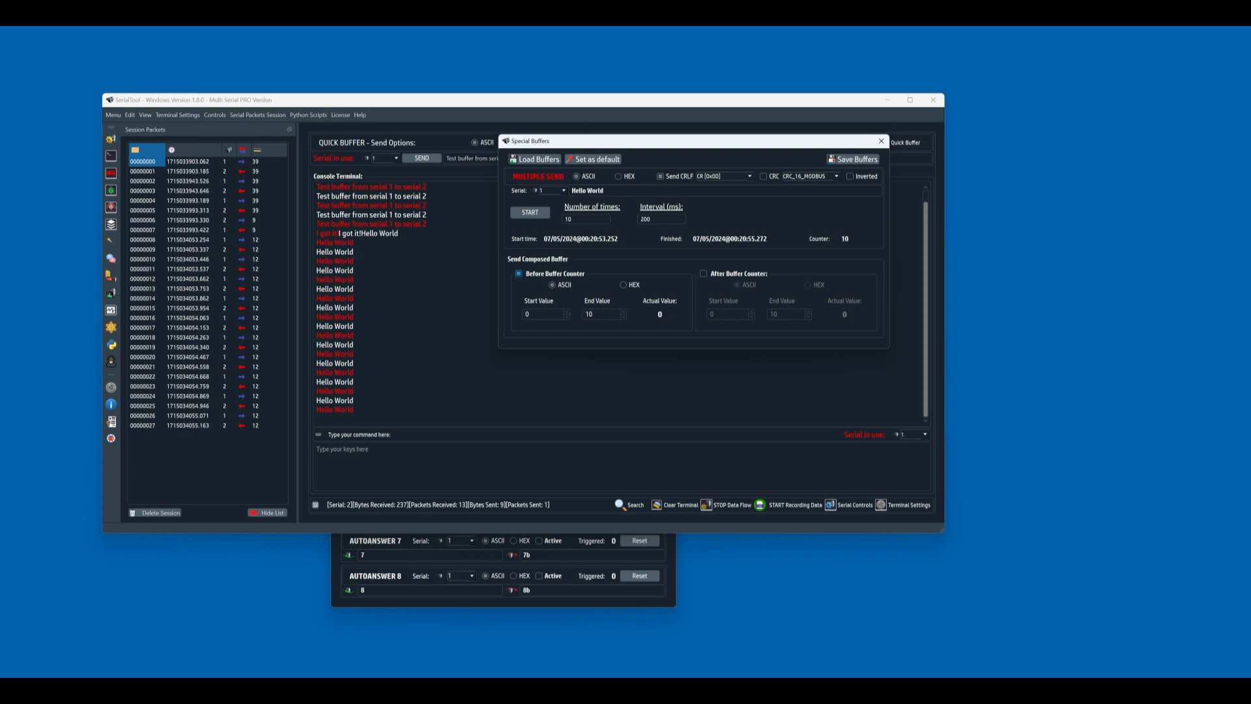
pyautogui.click(545, 314)
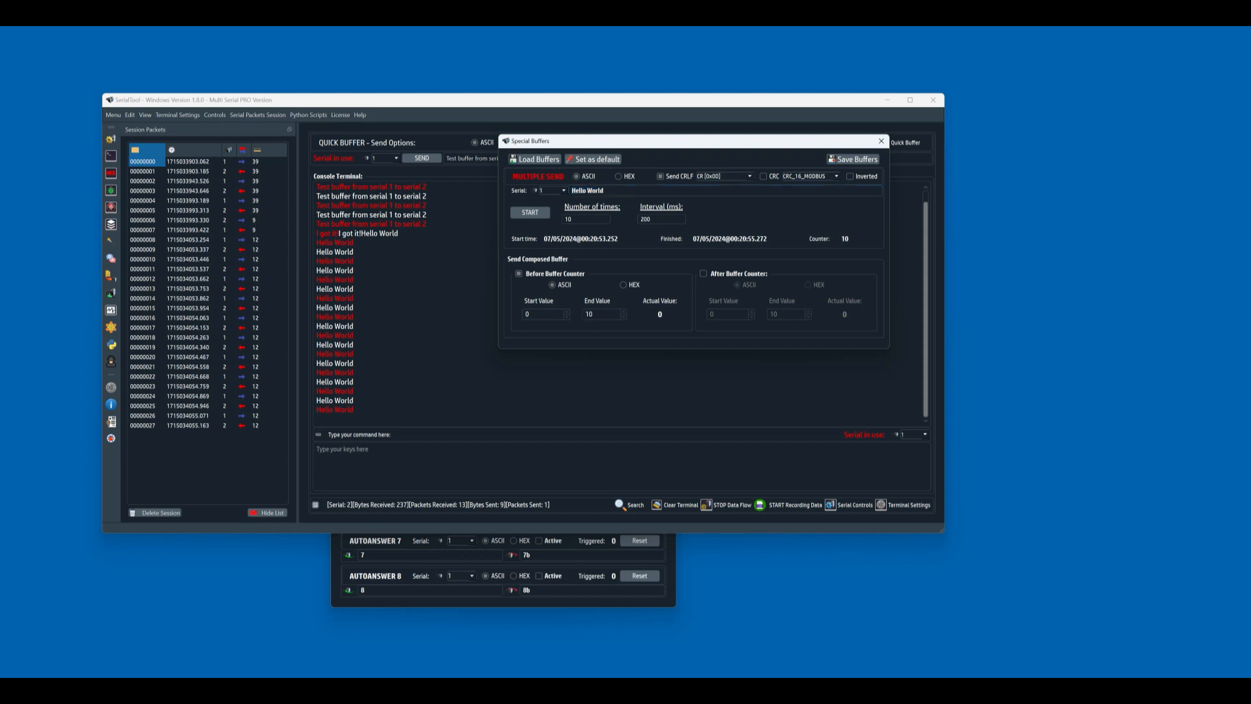
pyautogui.click(704, 273)
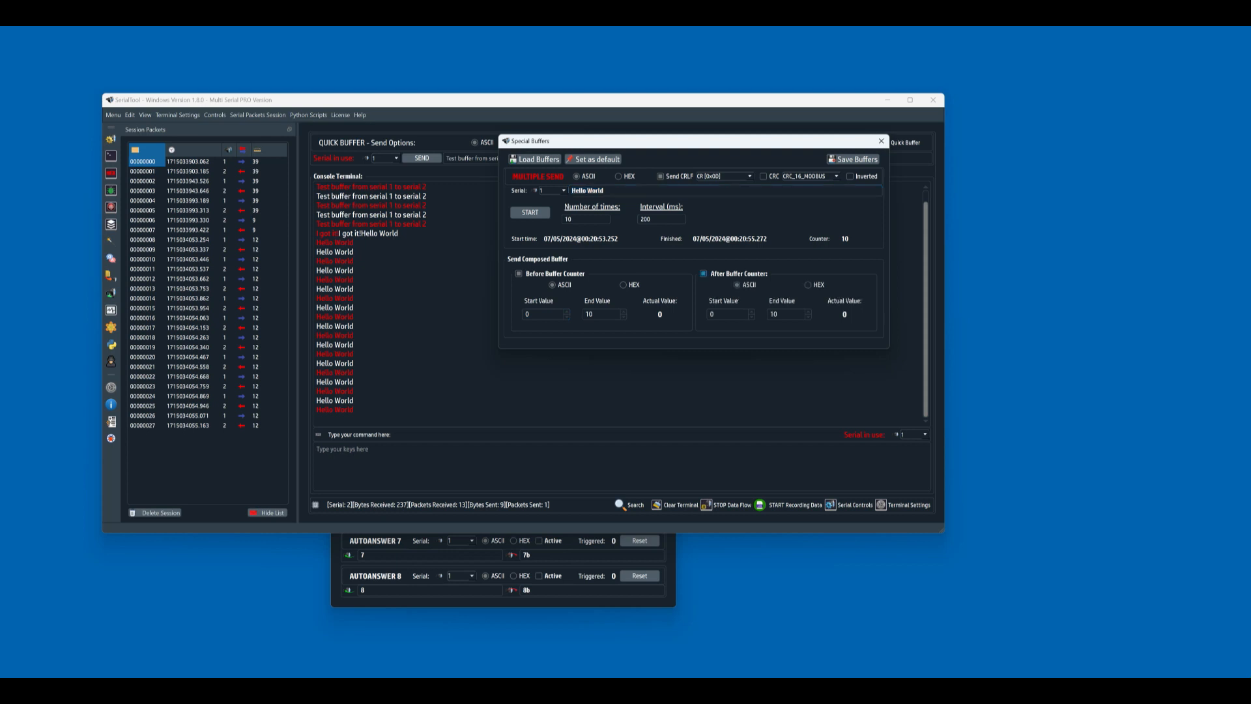
pyautogui.click(727, 313)
pyautogui.write('10')
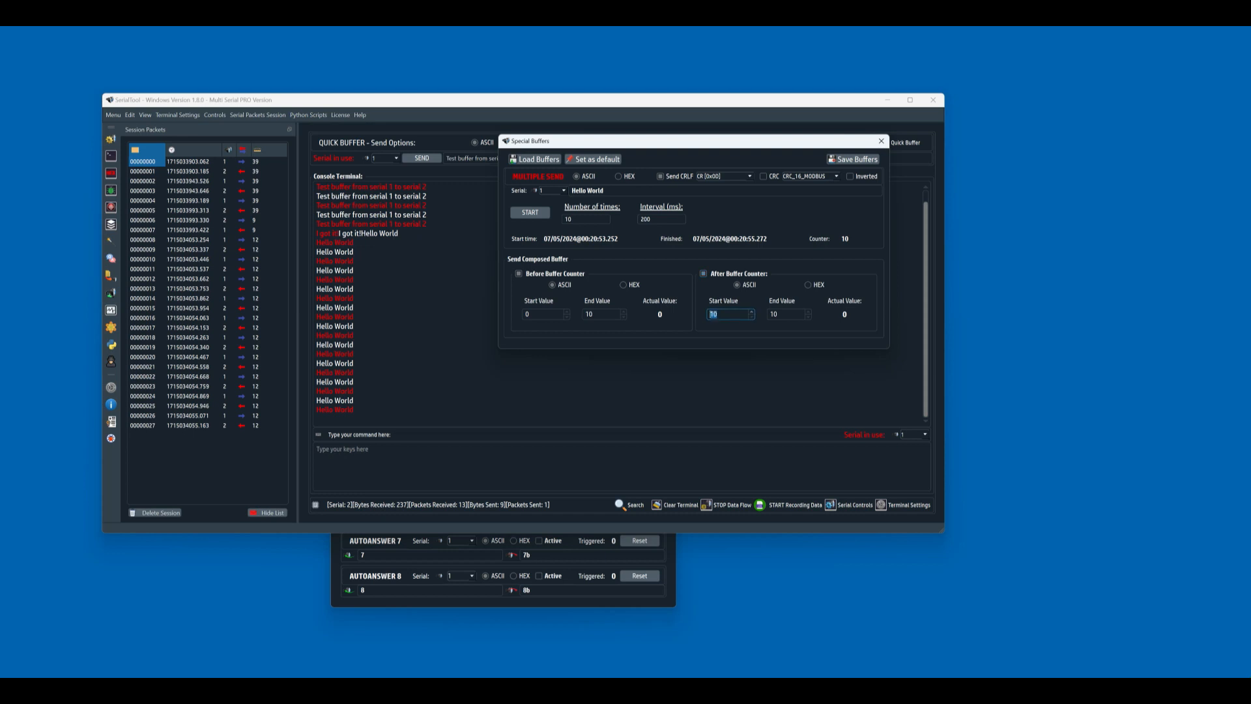
pyautogui.click(786, 313)
pyautogui.write('20')
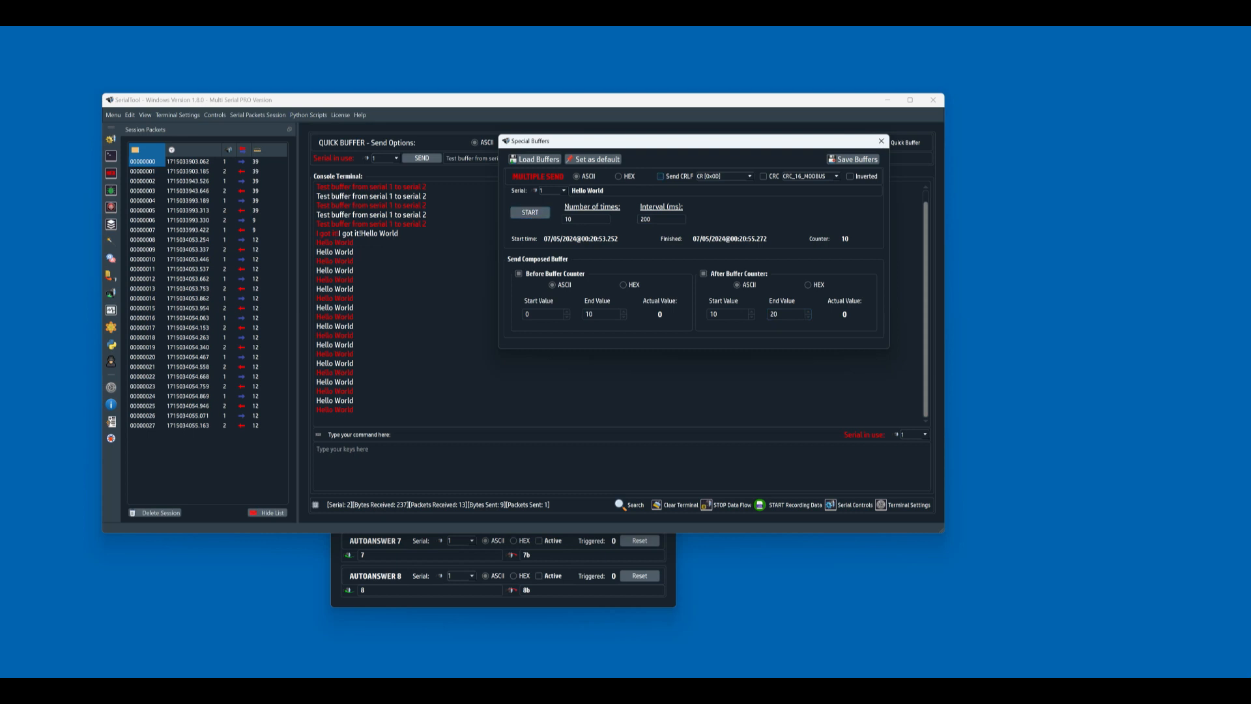
# - Start the counter-prefixed ten-send run and view the counted messages in the console
pyautogui.click(530, 212)
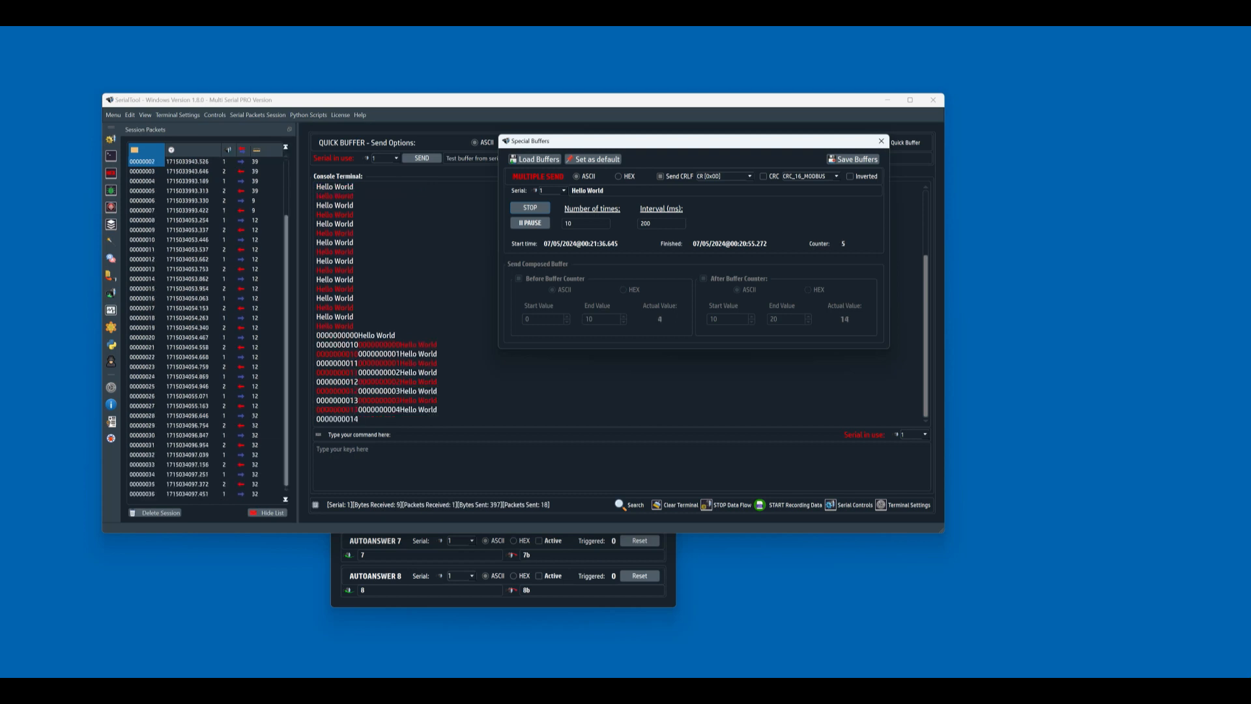
pyautogui.click(529, 207)
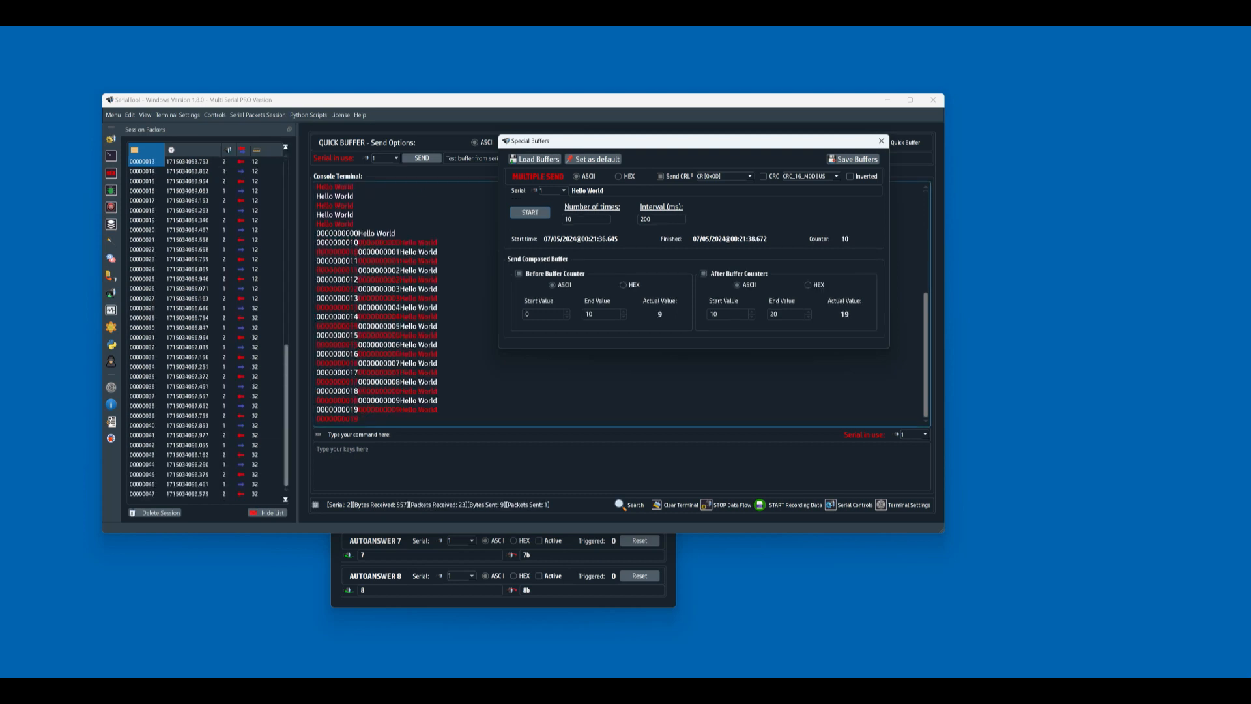
pyautogui.click(881, 141)
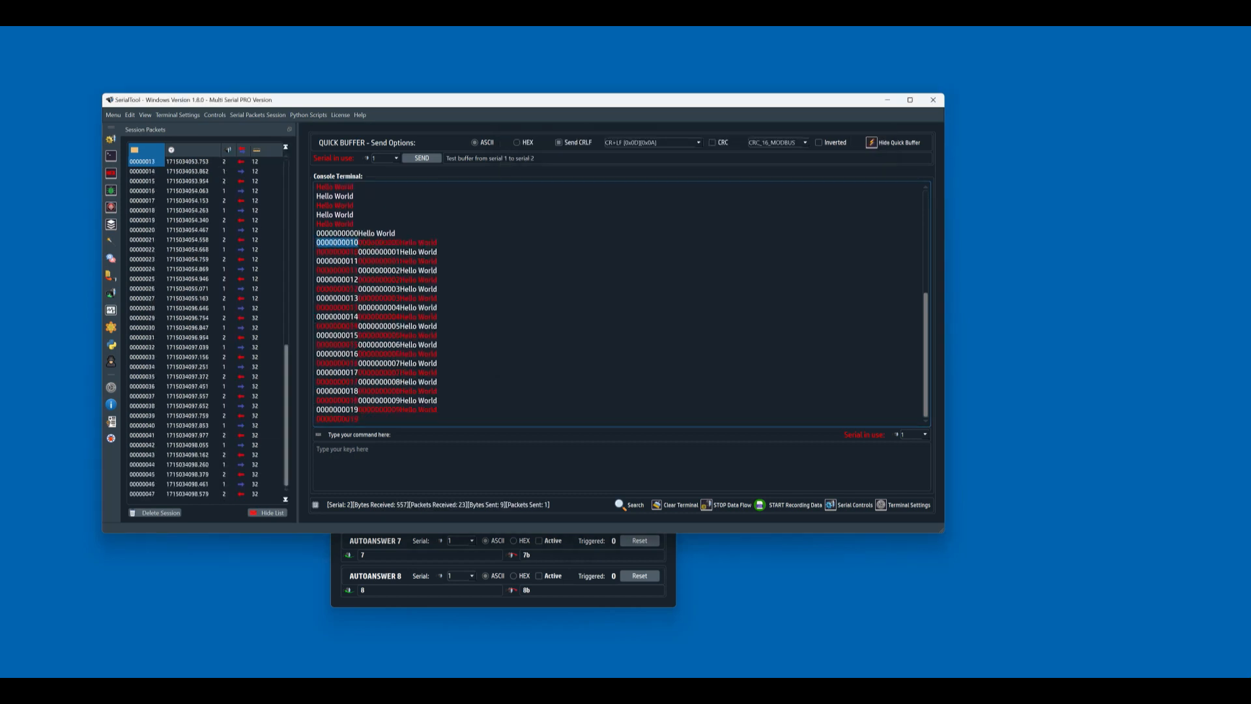